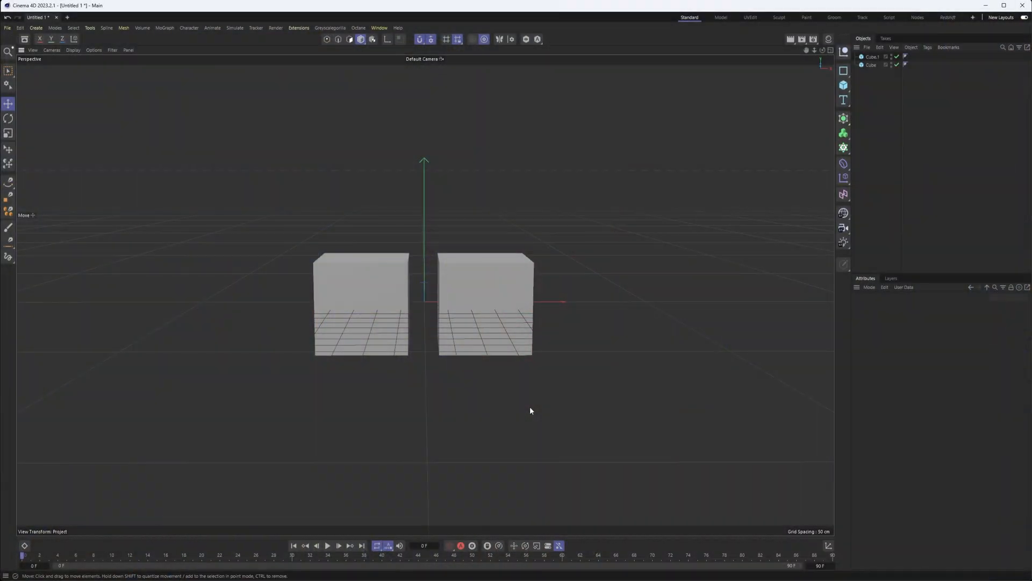
{"action": "mouse_move", "coordinate": [566, 269]}
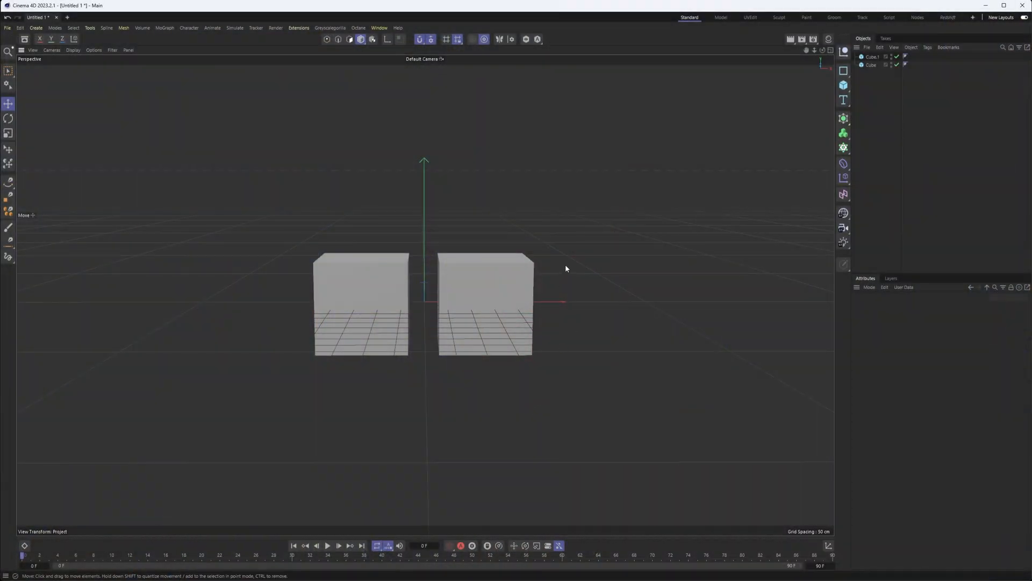
{"action": "mouse_move", "coordinate": [554, 261]}
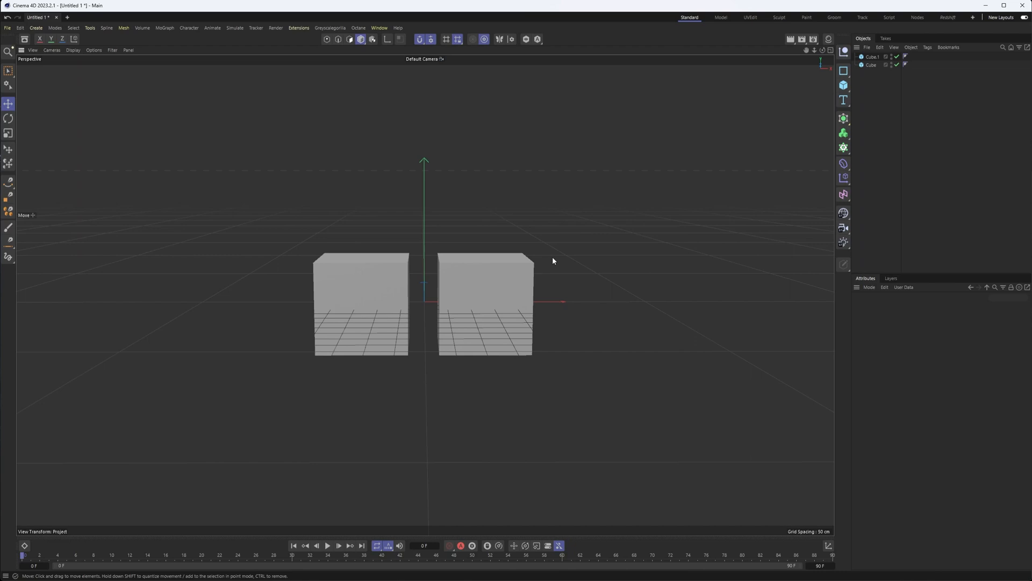
{"action": "mouse_move", "coordinate": [552, 271]}
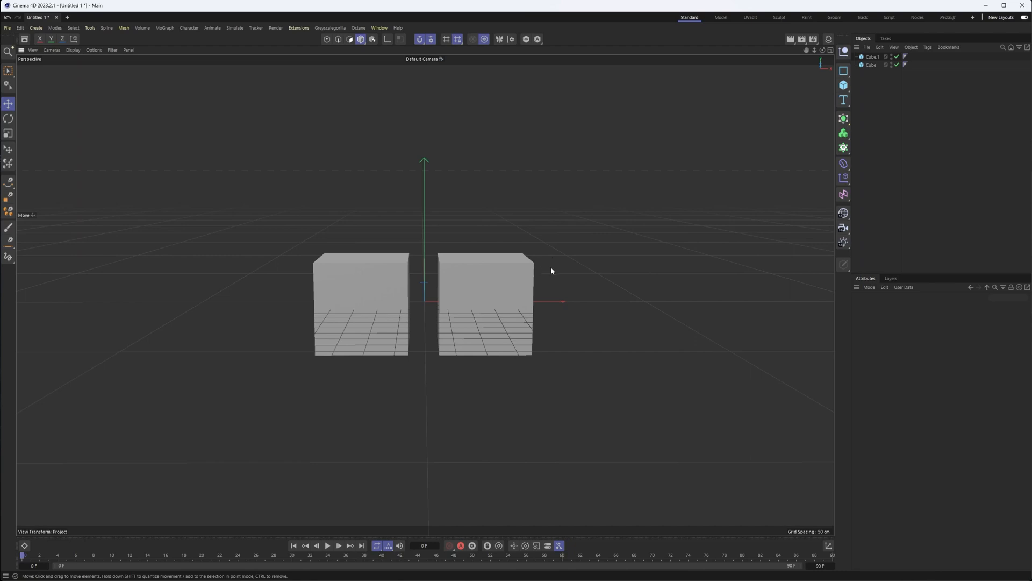
{"action": "mouse_move", "coordinate": [502, 255]}
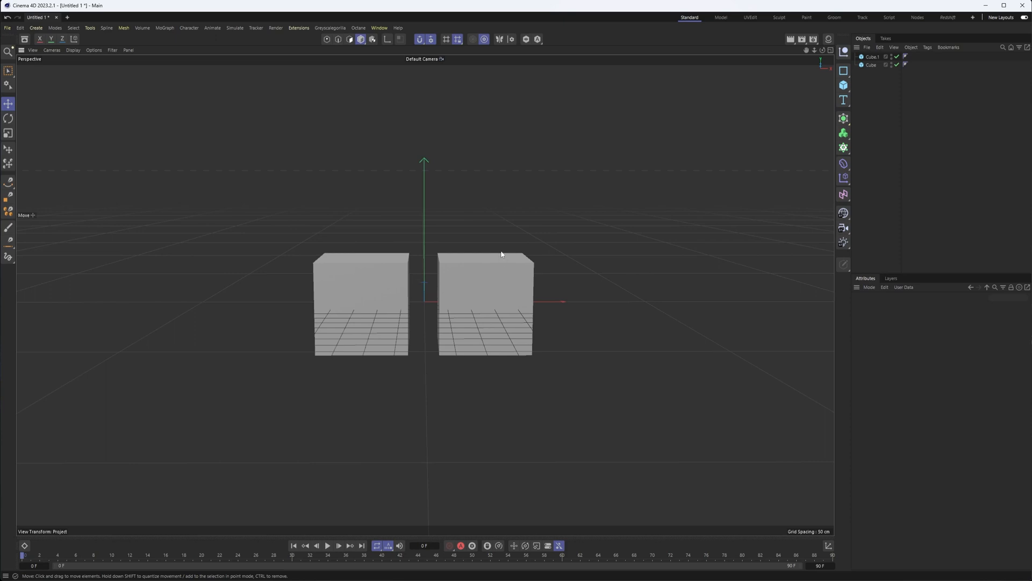
{"action": "mouse_move", "coordinate": [531, 215]}
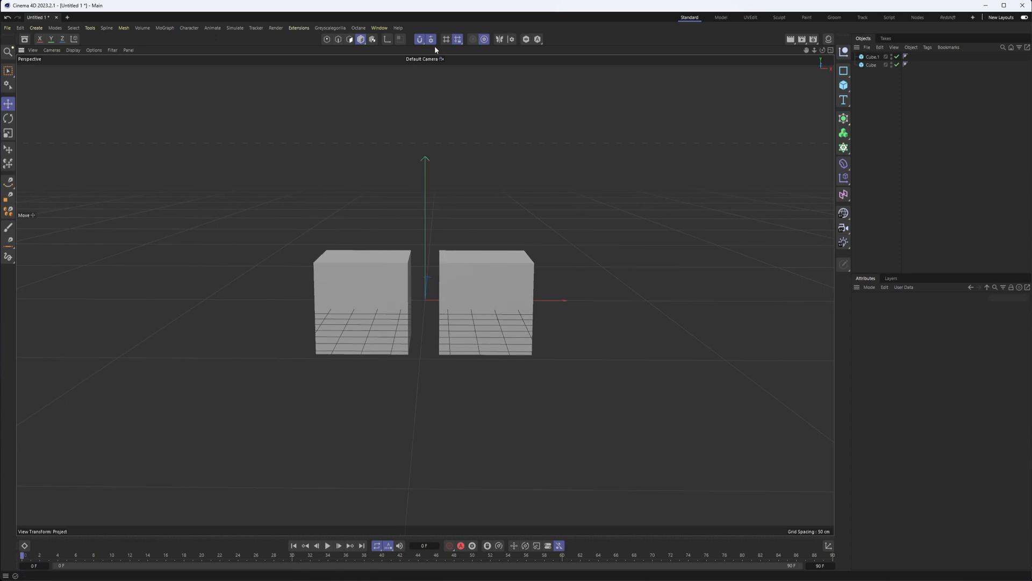
{"action": "mouse_move", "coordinate": [429, 39]}
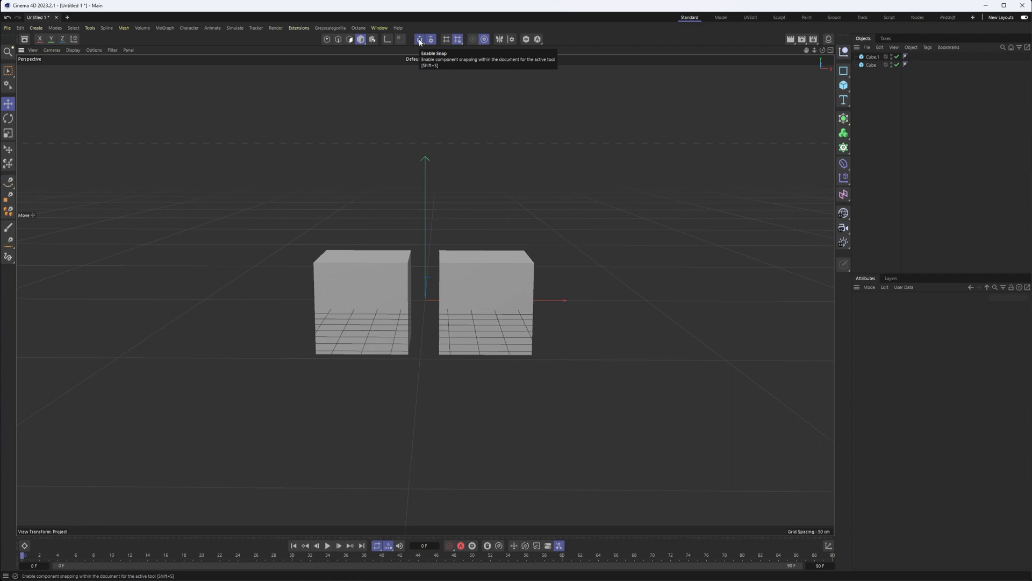
{"action": "mouse_move", "coordinate": [430, 39]}
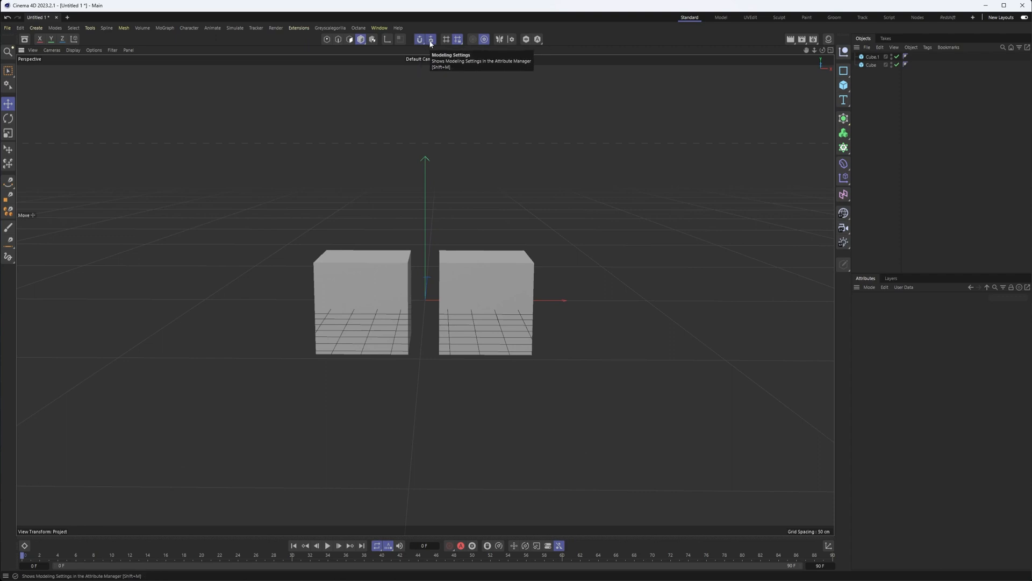
{"action": "mouse_move", "coordinate": [429, 47]}
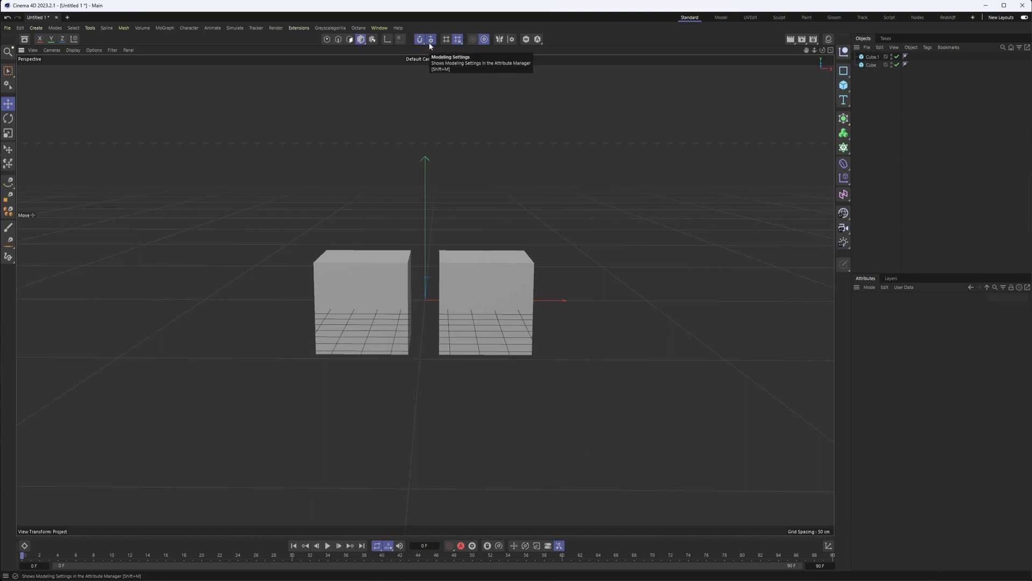
Step: Select Cube.1, the right-hand cube, to show its 200 cm sides in the Attribute Manager
{"action": "left_click", "coordinate": [419, 39]}
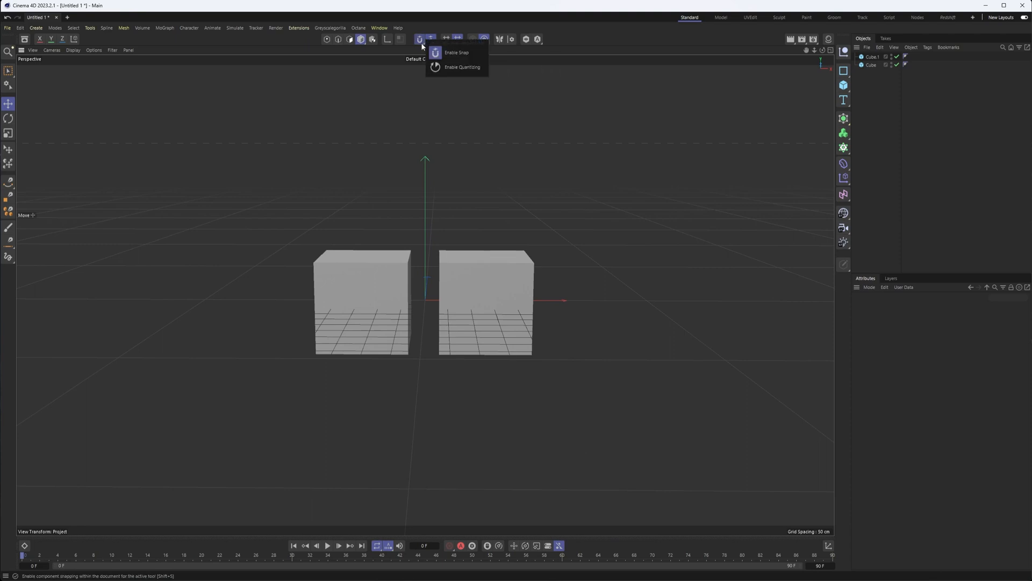
{"action": "mouse_move", "coordinate": [465, 53]}
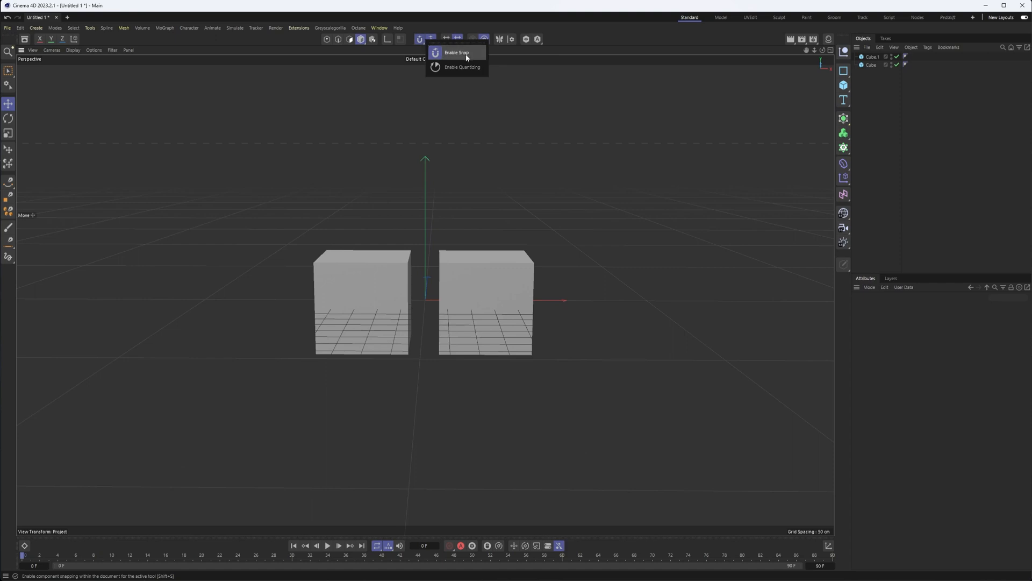
{"action": "mouse_move", "coordinate": [462, 67]}
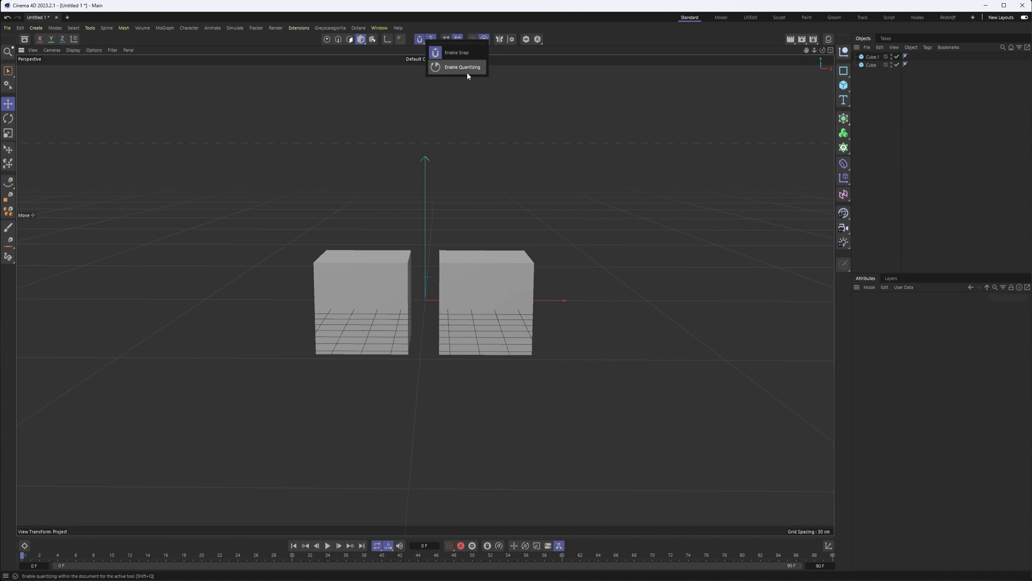
{"action": "mouse_move", "coordinate": [470, 71]}
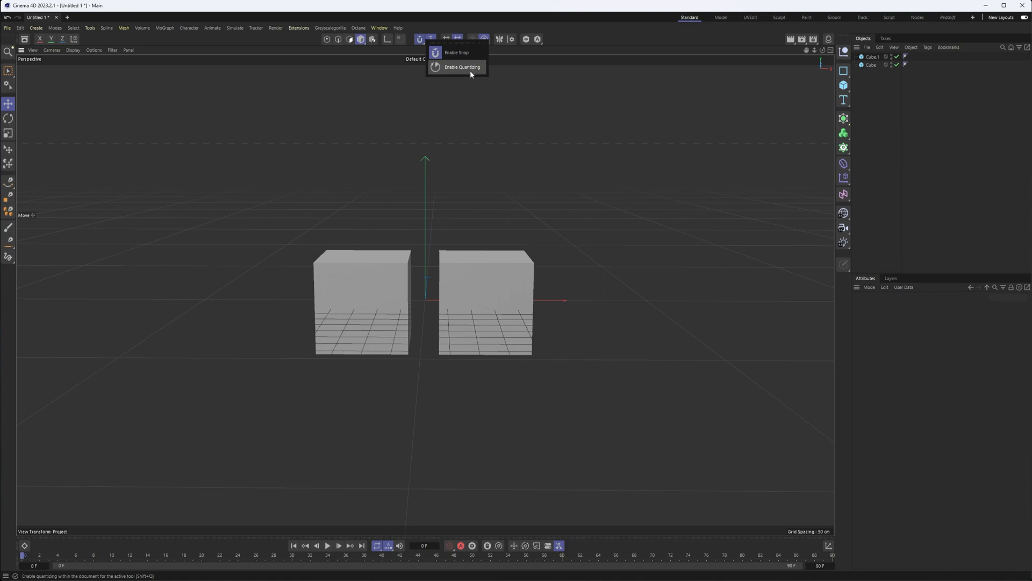
{"action": "mouse_move", "coordinate": [503, 84]}
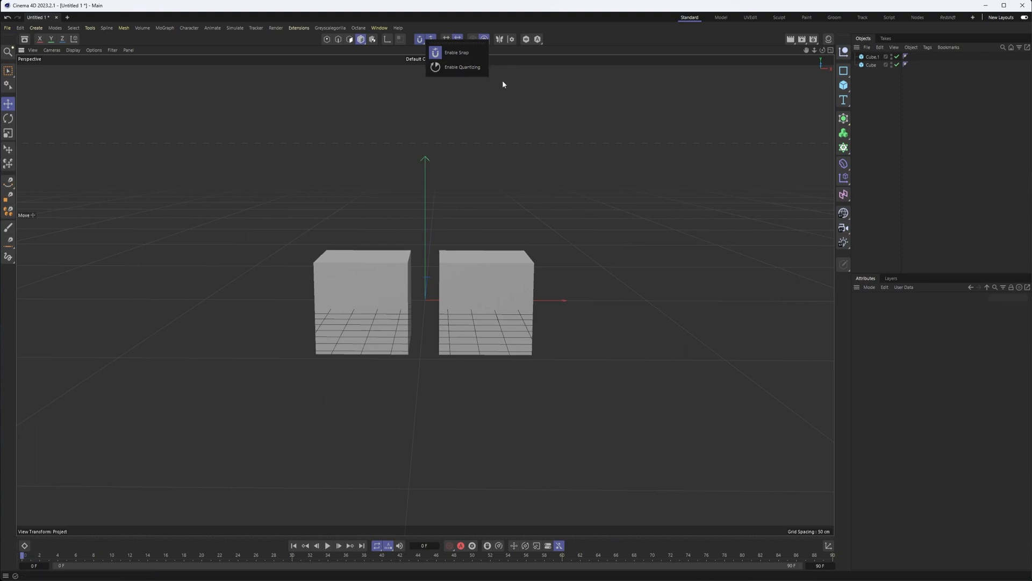
{"action": "mouse_move", "coordinate": [478, 80]}
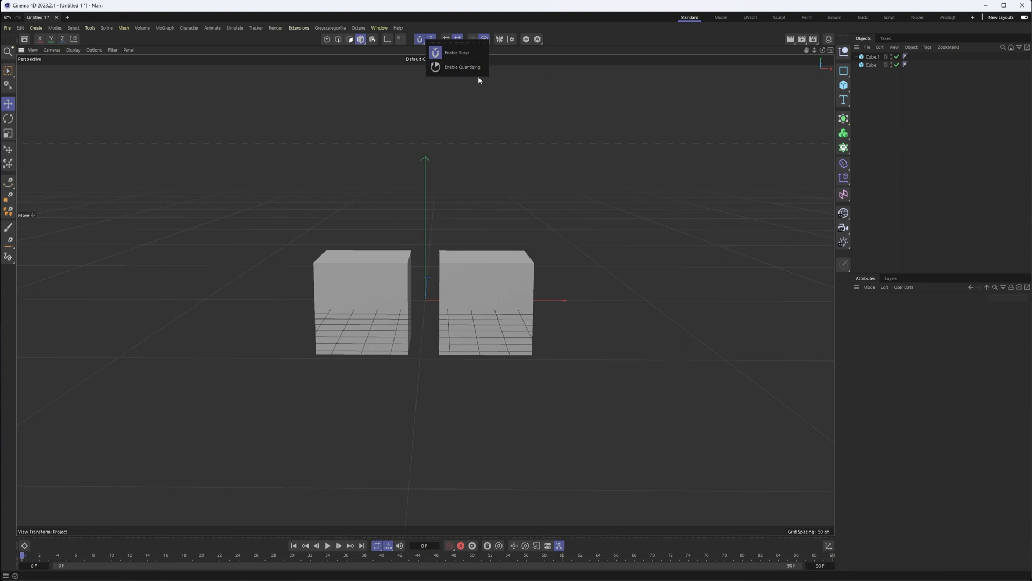
{"action": "mouse_move", "coordinate": [462, 67]}
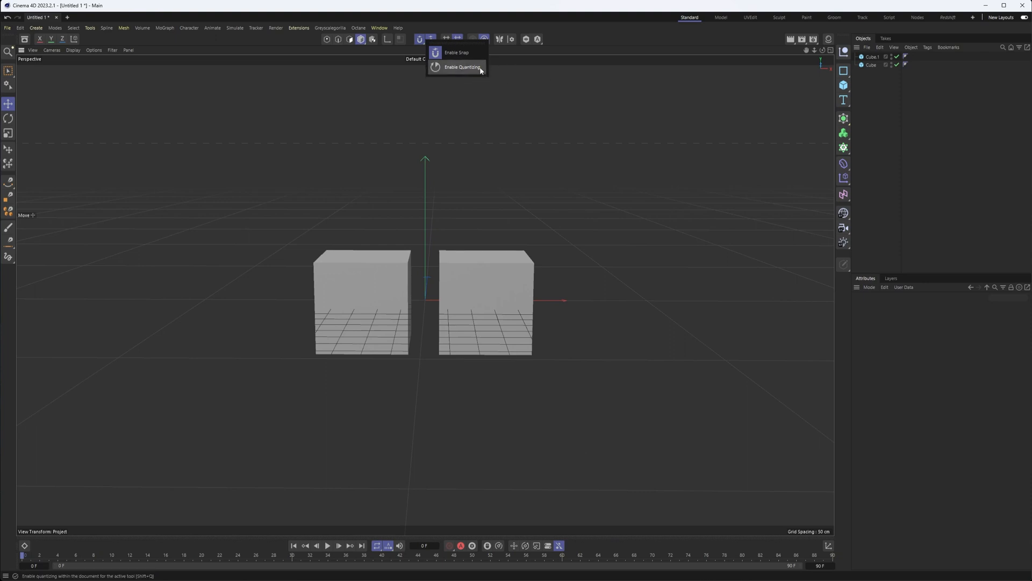
{"action": "mouse_move", "coordinate": [484, 84]}
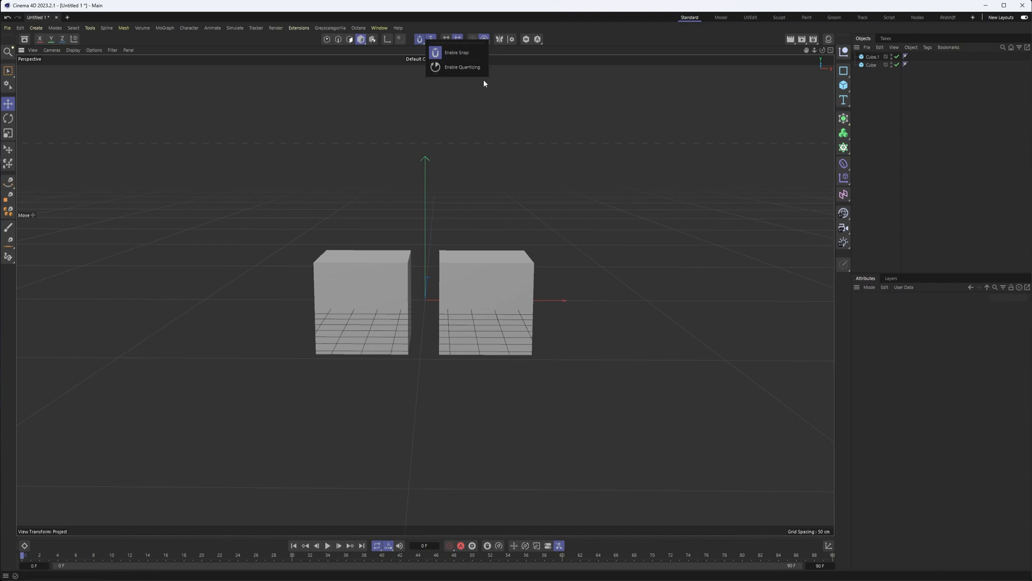
{"action": "mouse_move", "coordinate": [483, 92]}
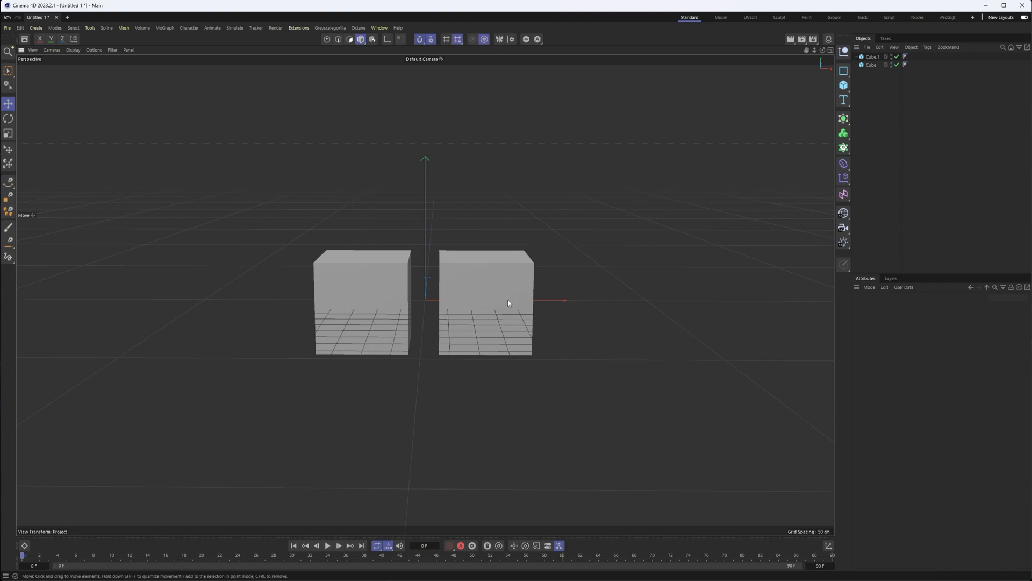
{"action": "left_click", "coordinate": [485, 303]}
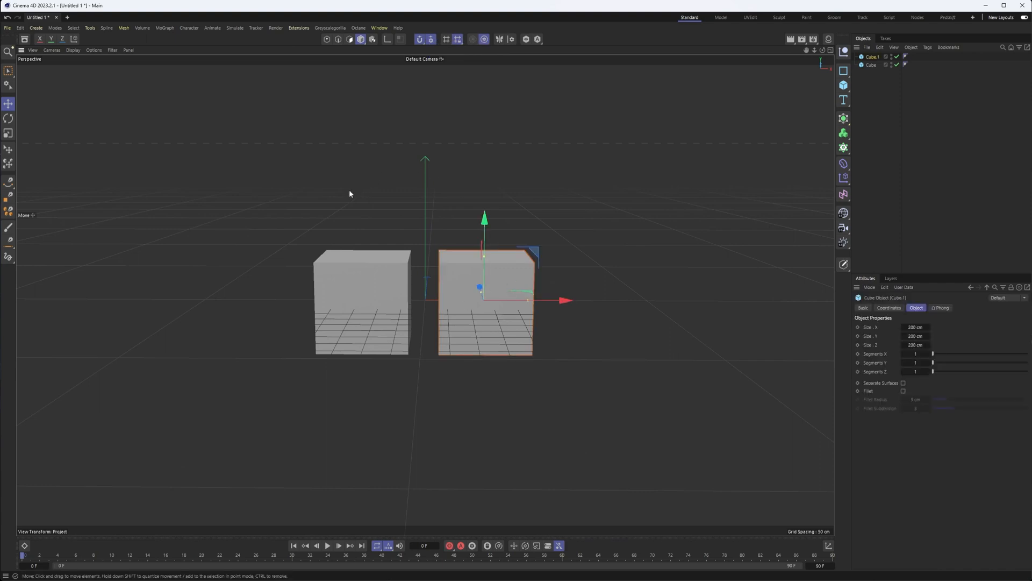
{"action": "mouse_move", "coordinate": [362, 276]}
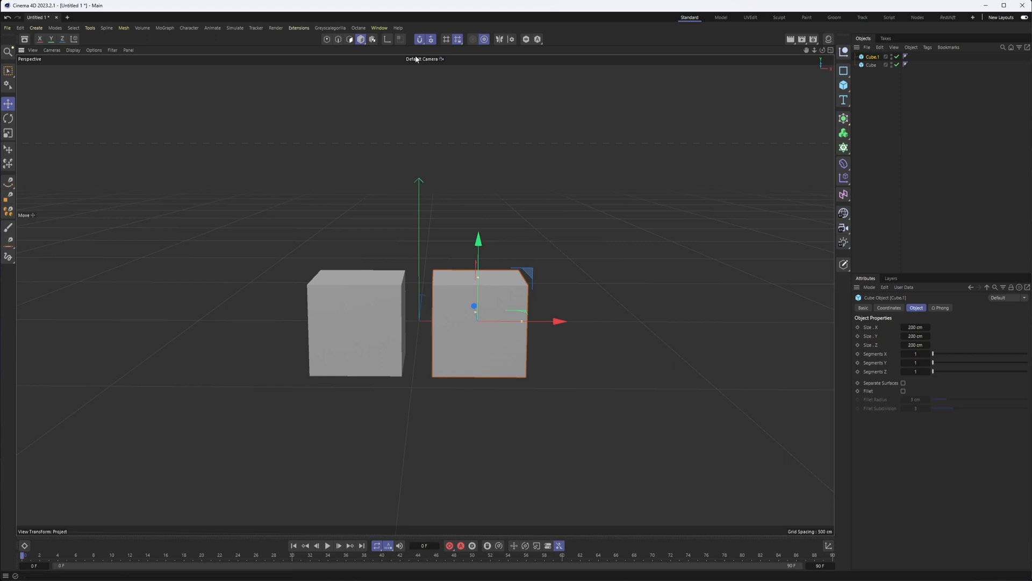
{"action": "mouse_move", "coordinate": [416, 60]}
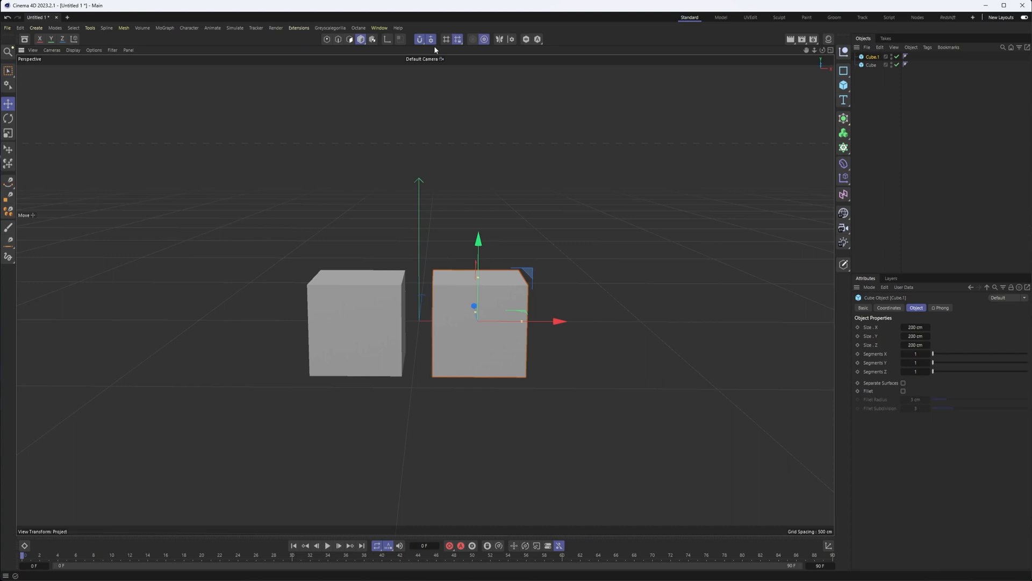
Step: Open the Snap panel, view the Quantize tab, and confirm Snap and Point are enabled
{"action": "left_click", "coordinate": [446, 40]}
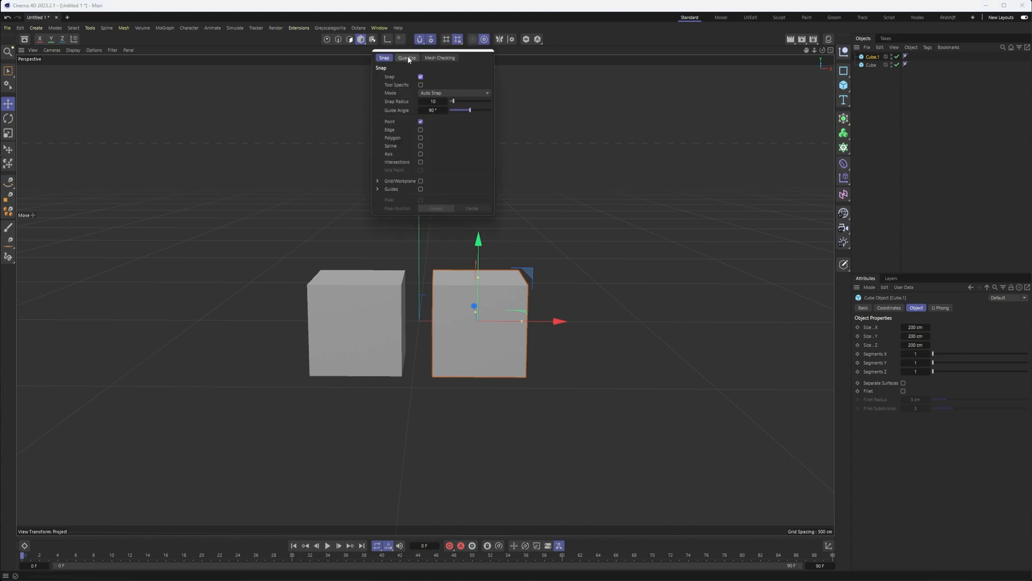
{"action": "left_click", "coordinate": [407, 58]}
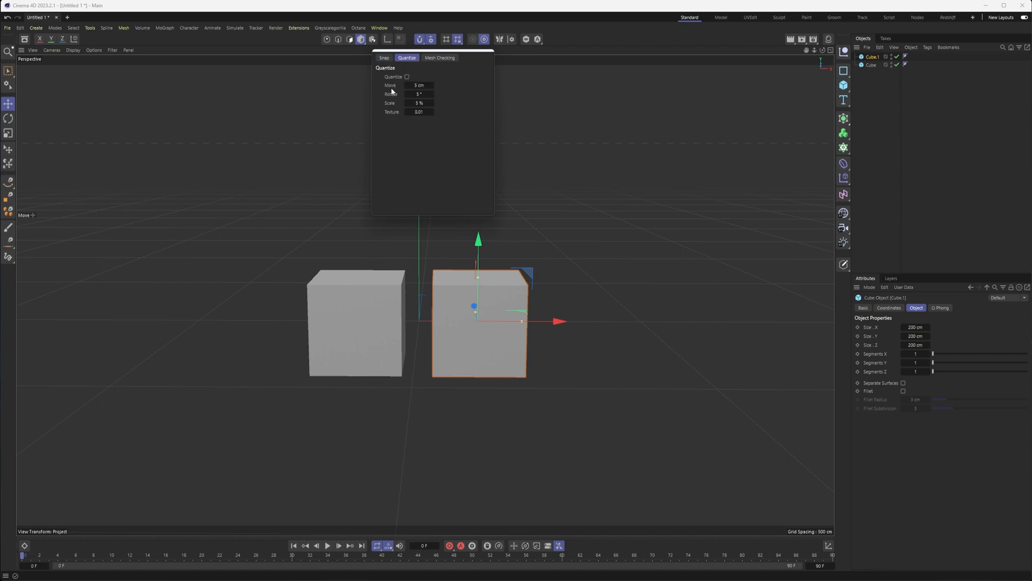
{"action": "mouse_move", "coordinate": [391, 93]}
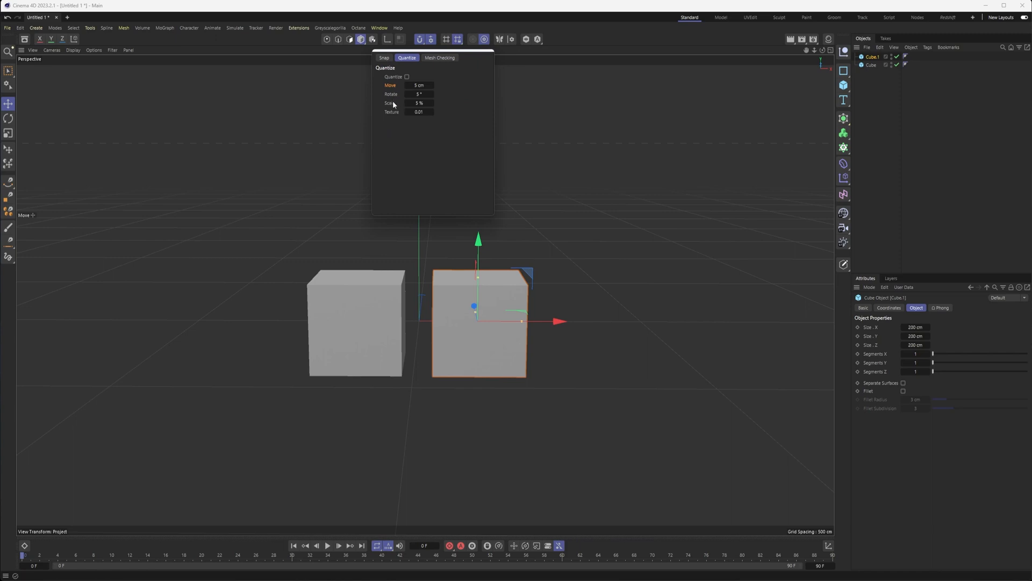
{"action": "mouse_move", "coordinate": [394, 119]}
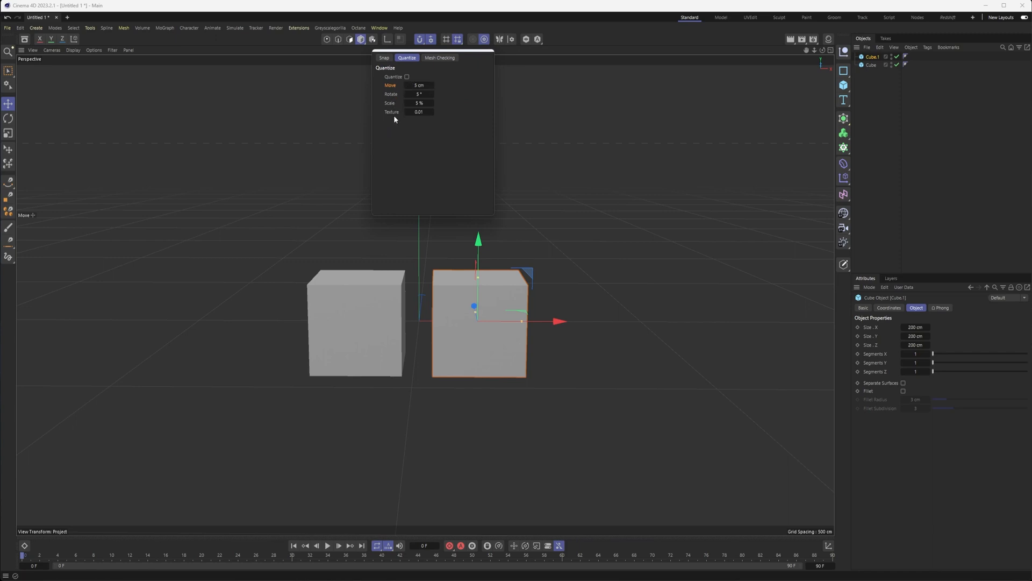
{"action": "left_click", "coordinate": [384, 58]}
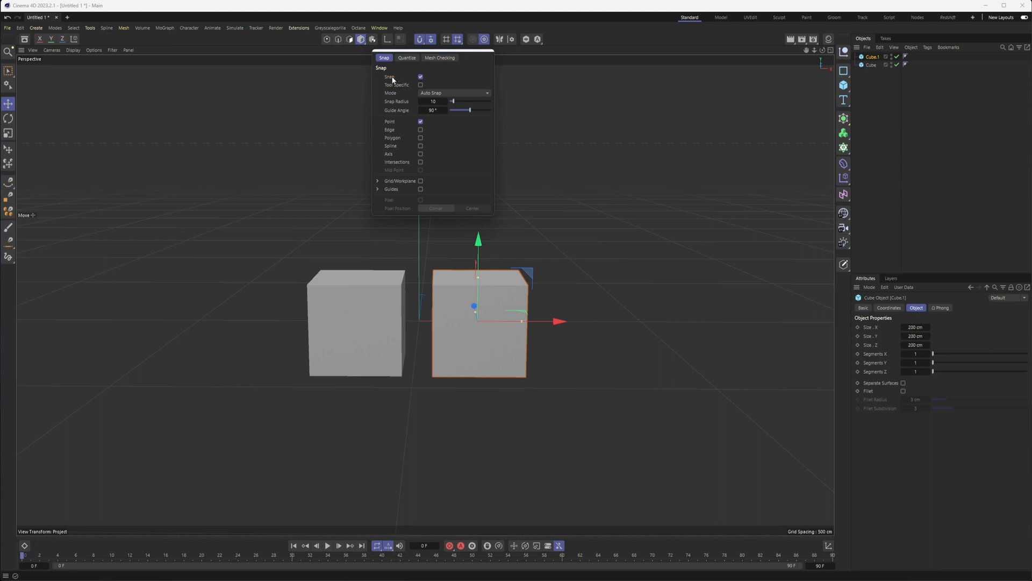
{"action": "left_click", "coordinate": [420, 76]}
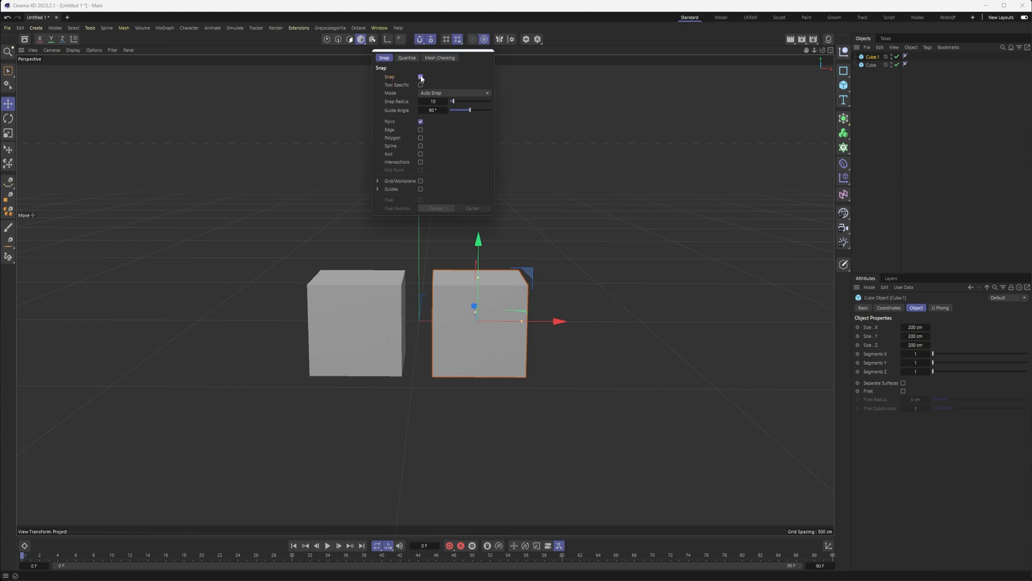
{"action": "left_click", "coordinate": [420, 77]}
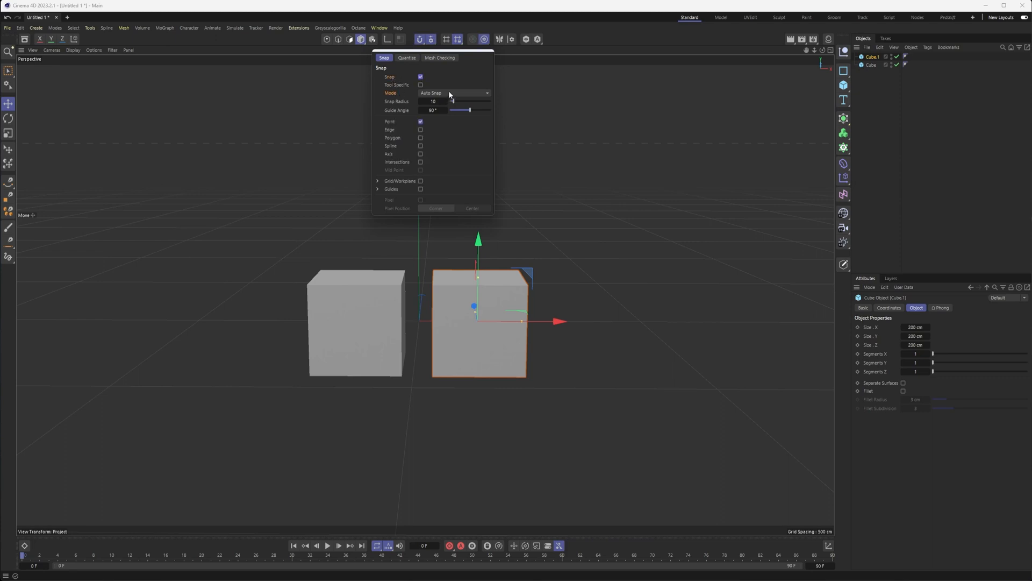
Step: Open the snap Mode list offering Auto Snap, 2D Snap and 3D Snap
{"action": "left_click", "coordinate": [454, 91]}
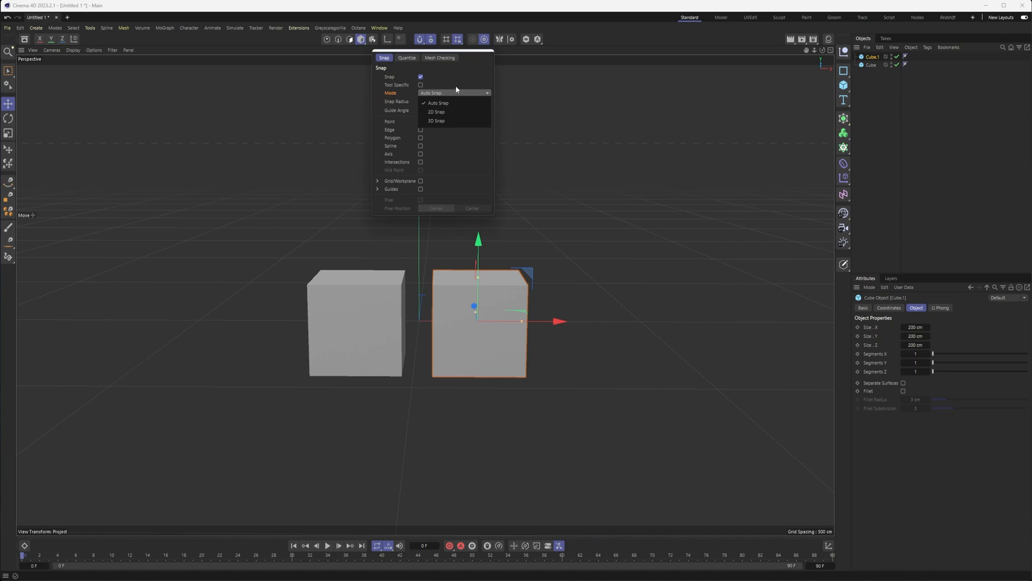
{"action": "mouse_move", "coordinate": [458, 104]}
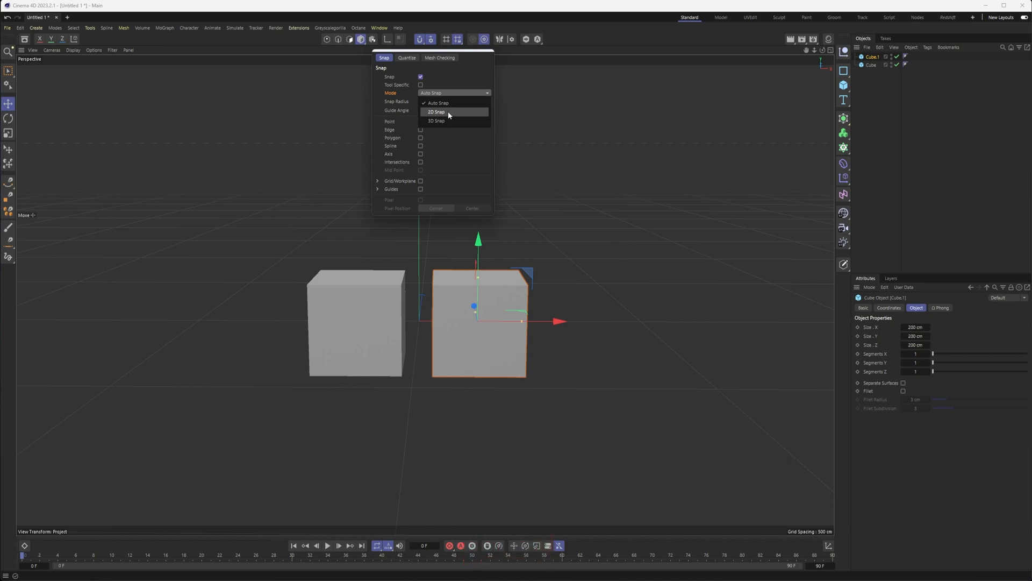
{"action": "mouse_move", "coordinate": [458, 115]}
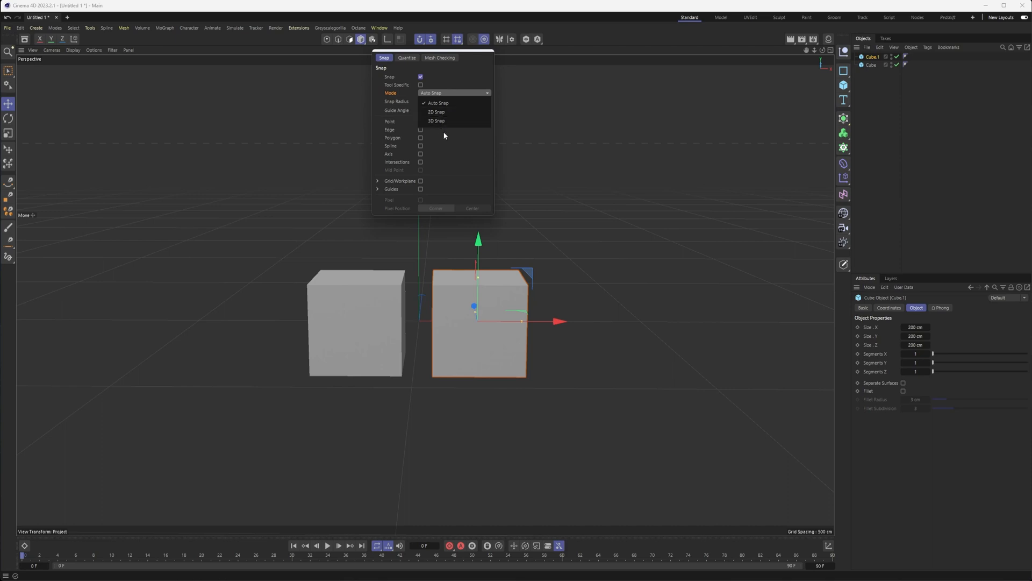
{"action": "mouse_move", "coordinate": [453, 121]}
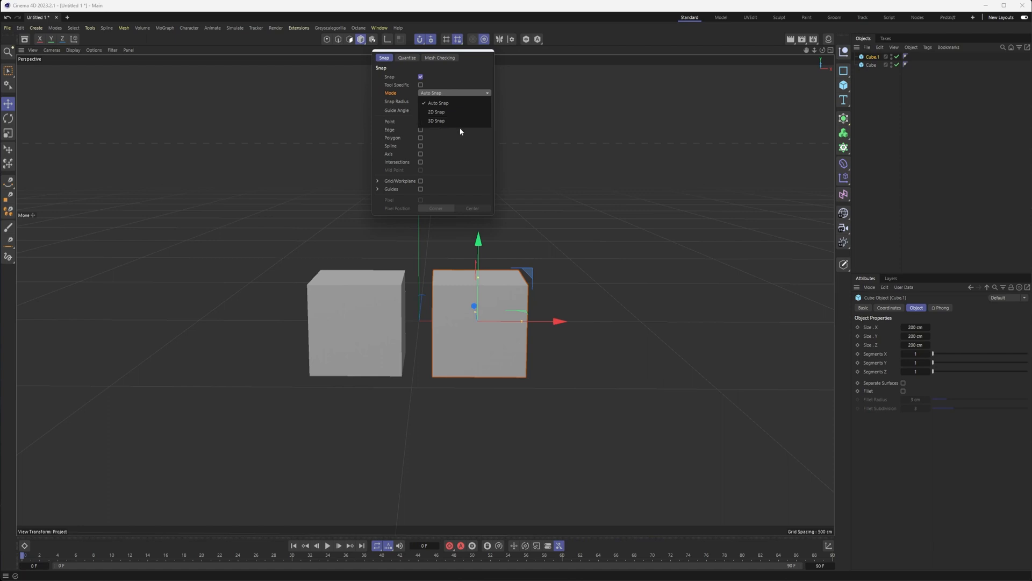
Step: Close the Mode list with Auto Snap still selected
{"action": "left_click", "coordinate": [420, 121]}
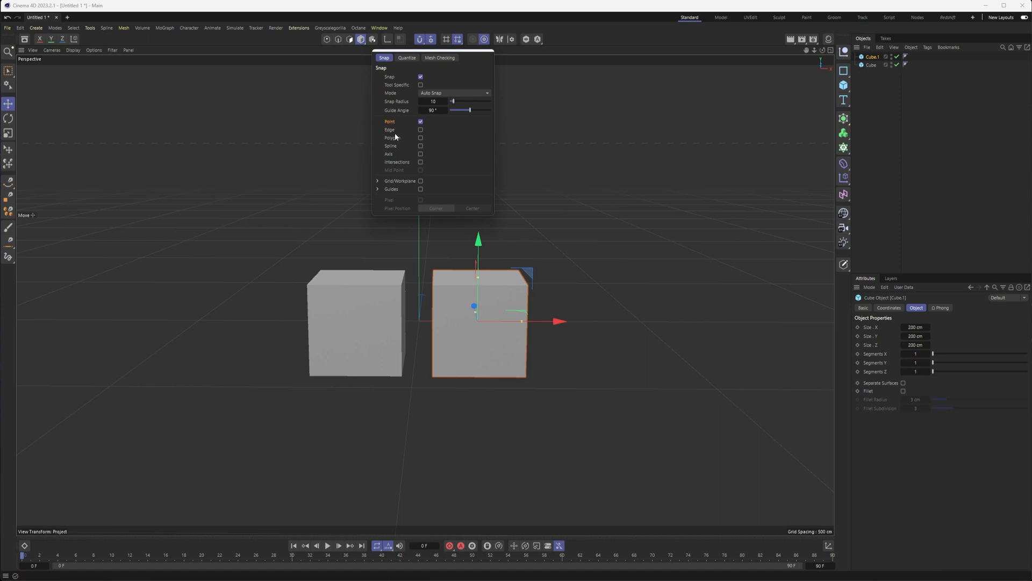
{"action": "mouse_move", "coordinate": [391, 123]}
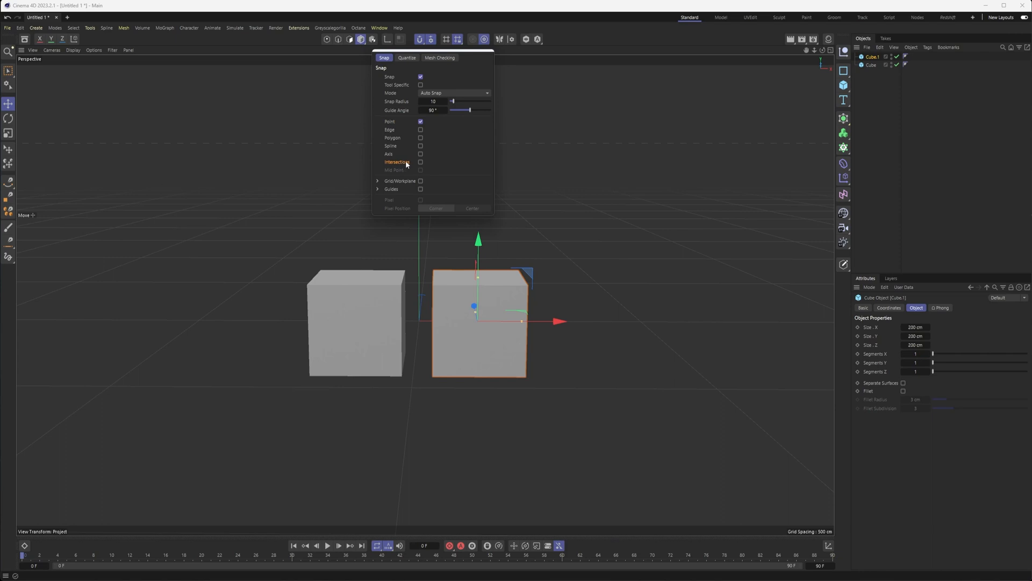
{"action": "mouse_move", "coordinate": [425, 195]}
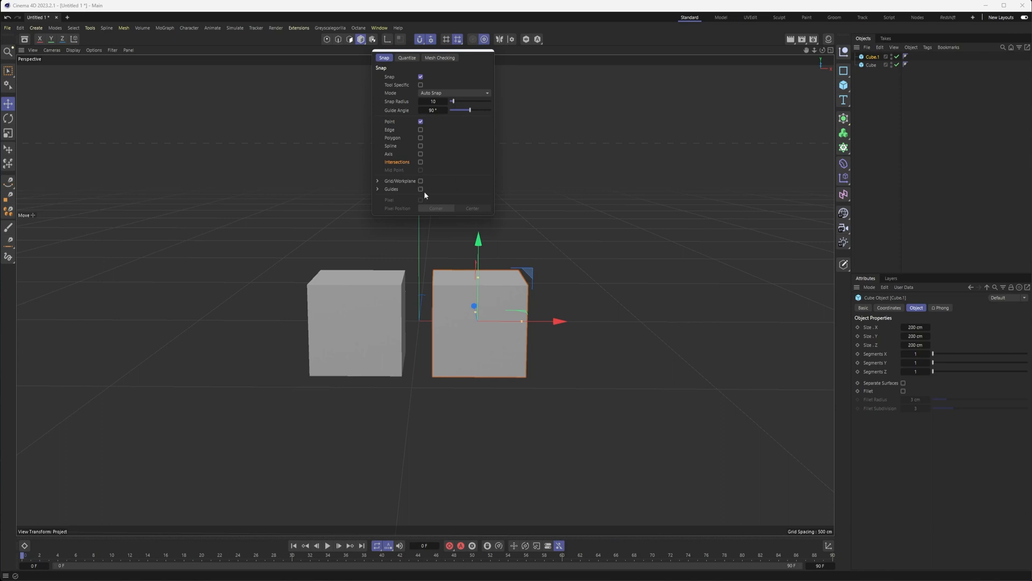
{"action": "mouse_move", "coordinate": [442, 188]}
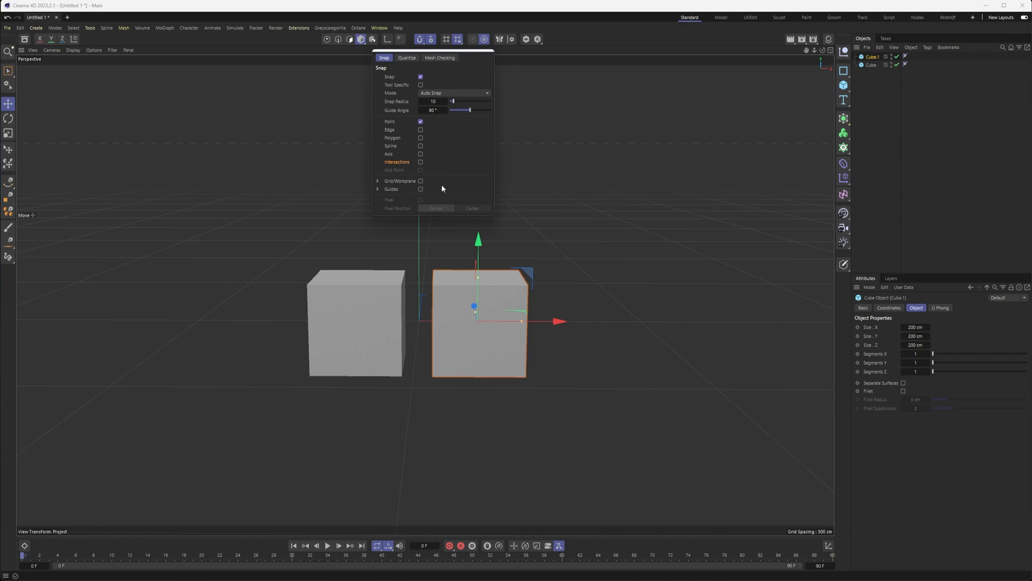
{"action": "mouse_move", "coordinate": [446, 179]}
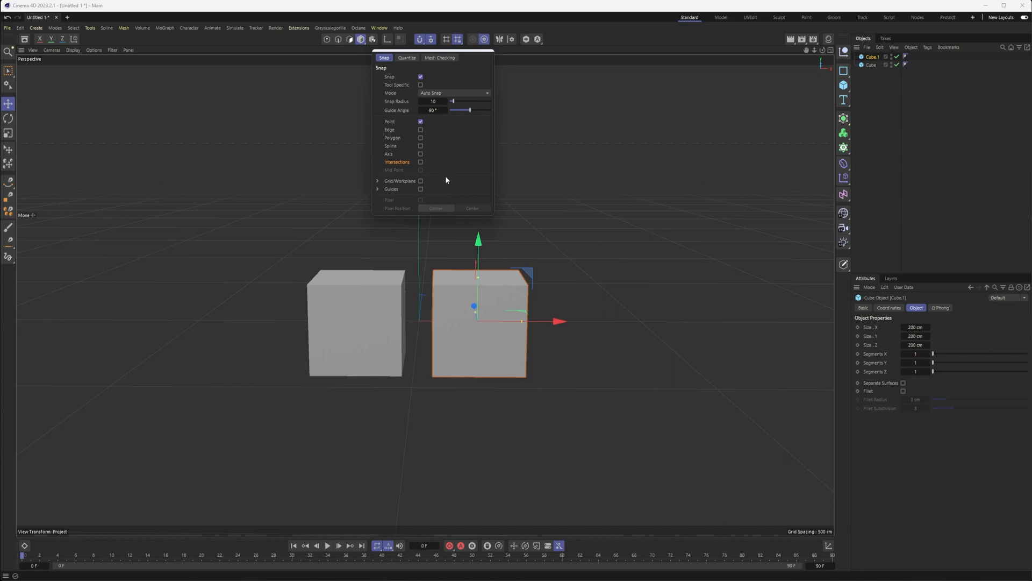
{"action": "mouse_move", "coordinate": [390, 123]}
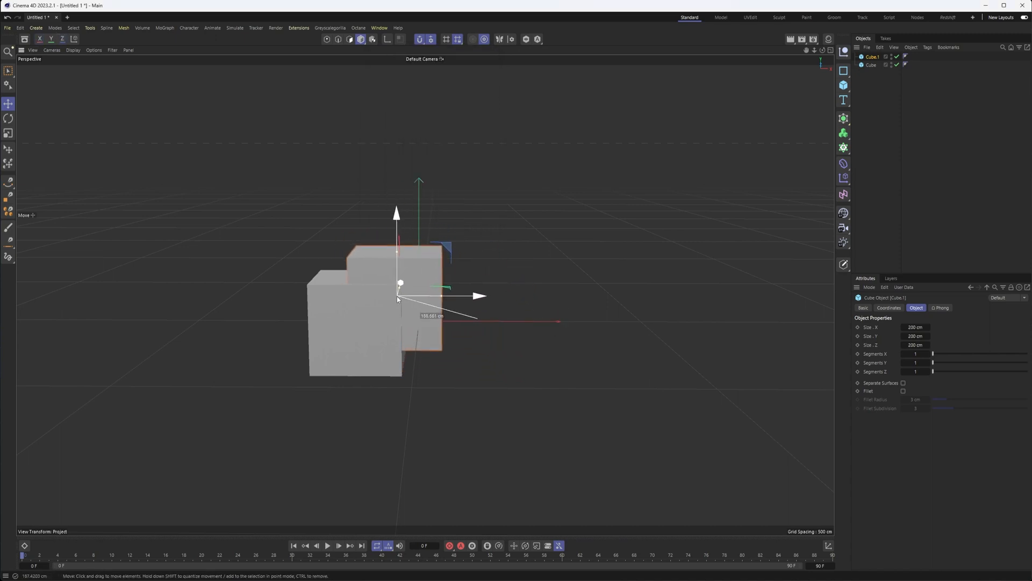
Step: Drag Cube.1 repeatedly onto Cube's corner points to test snapping, then return it right
{"action": "left_click_drag", "start_coordinate": [401, 283], "coordinate": [343, 258]}
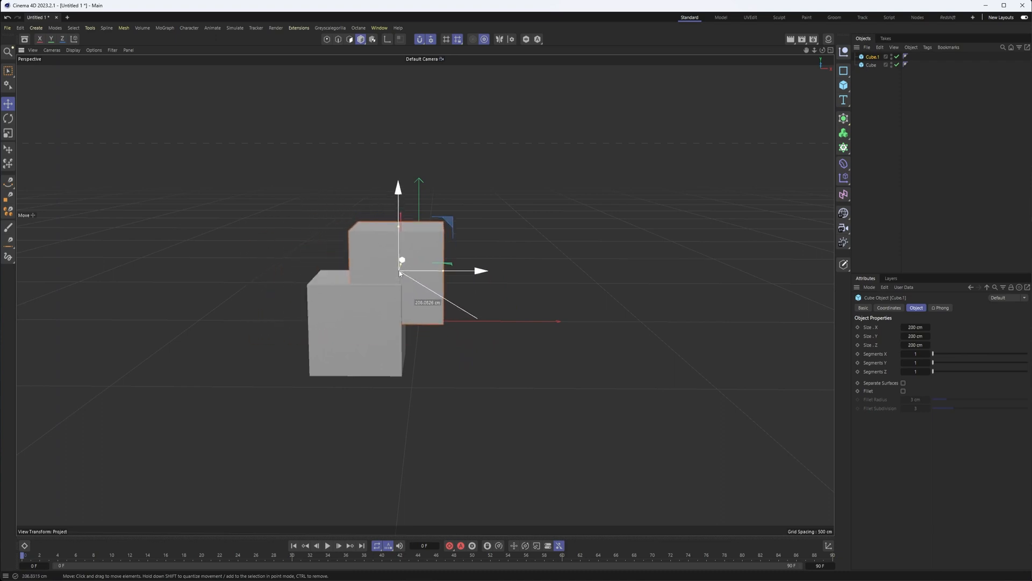
{"action": "left_click_drag", "start_coordinate": [401, 259], "coordinate": [351, 261]}
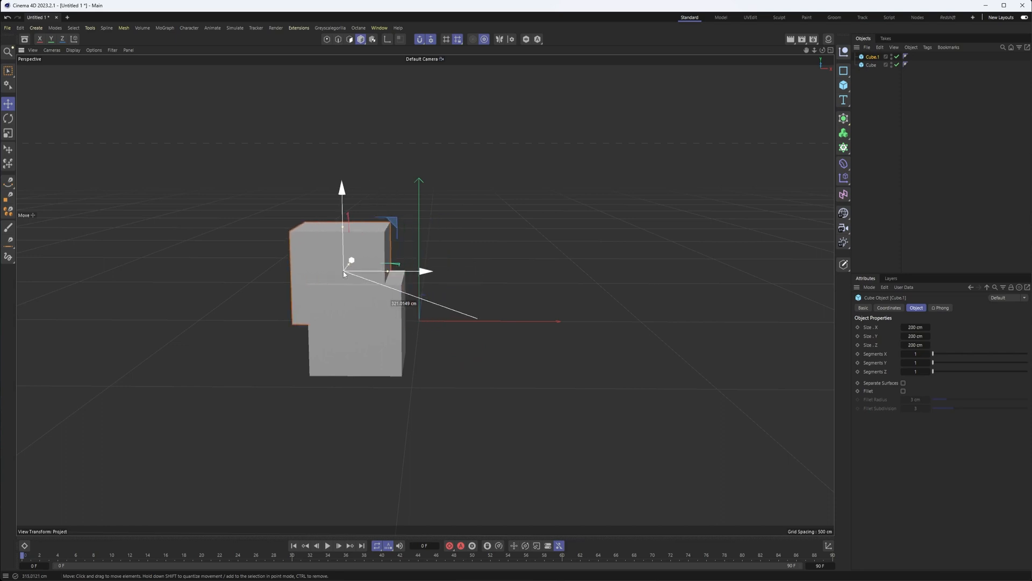
{"action": "left_click_drag", "start_coordinate": [351, 260], "coordinate": [384, 273]}
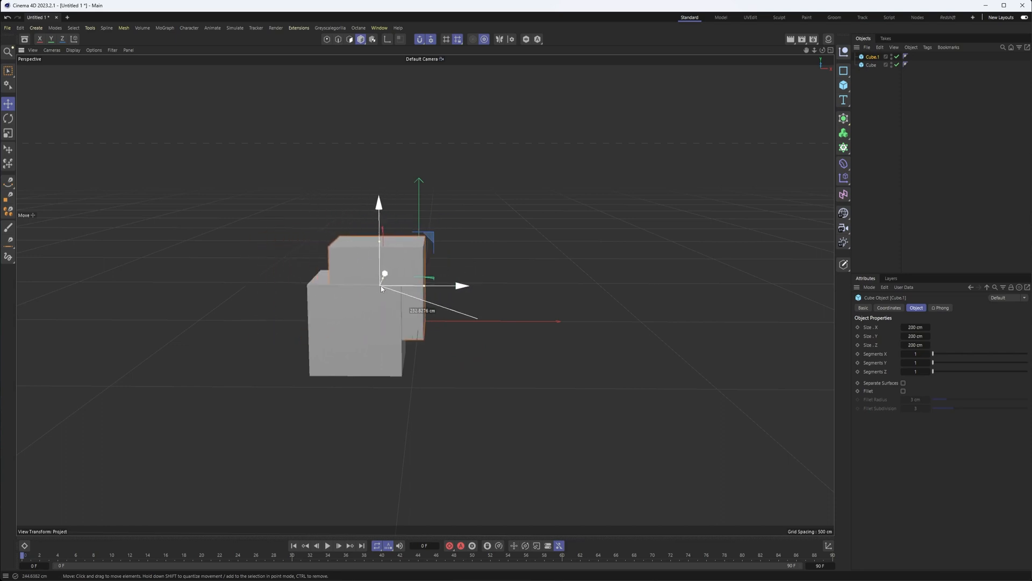
{"action": "left_click_drag", "start_coordinate": [385, 273], "coordinate": [405, 273]}
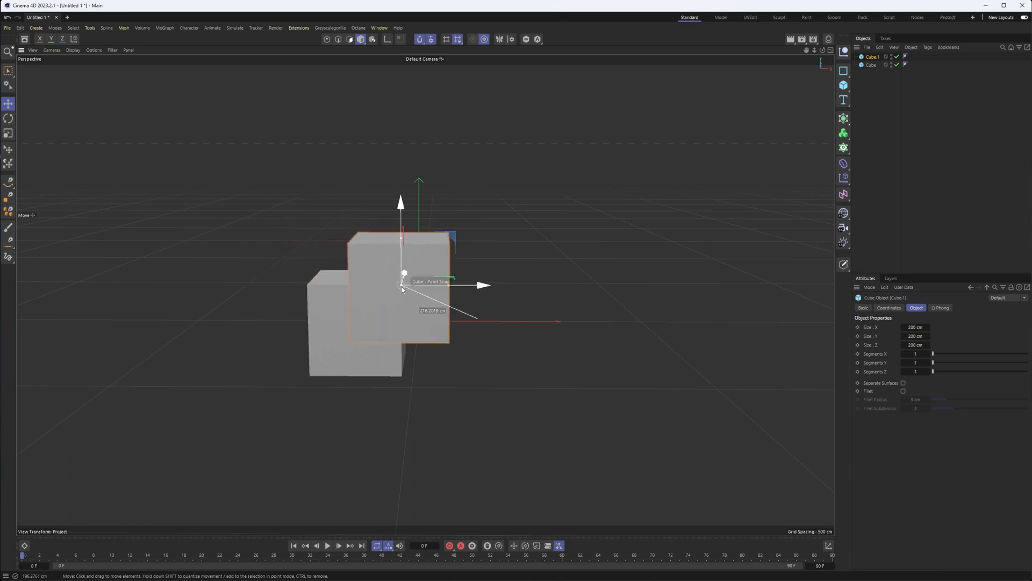
{"action": "left_click_drag", "start_coordinate": [404, 273], "coordinate": [504, 255]}
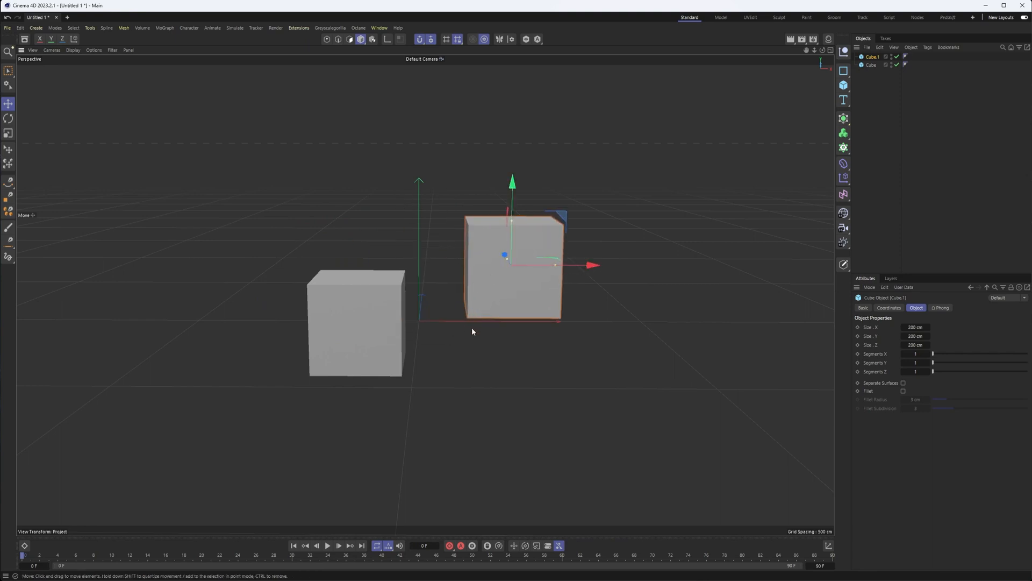
{"action": "mouse_move", "coordinate": [467, 320]}
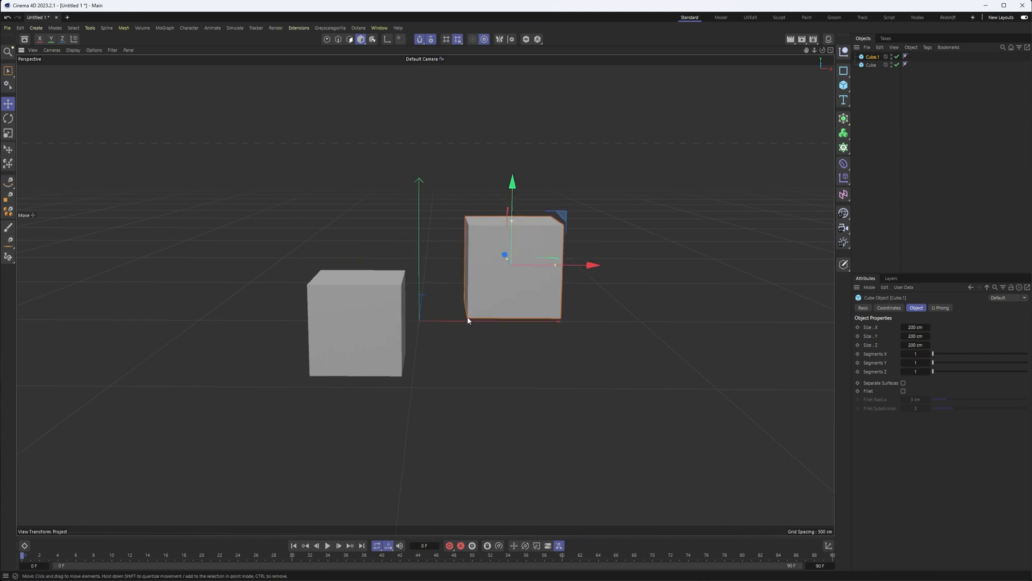
{"action": "left_click_drag", "start_coordinate": [512, 254], "coordinate": [400, 273]}
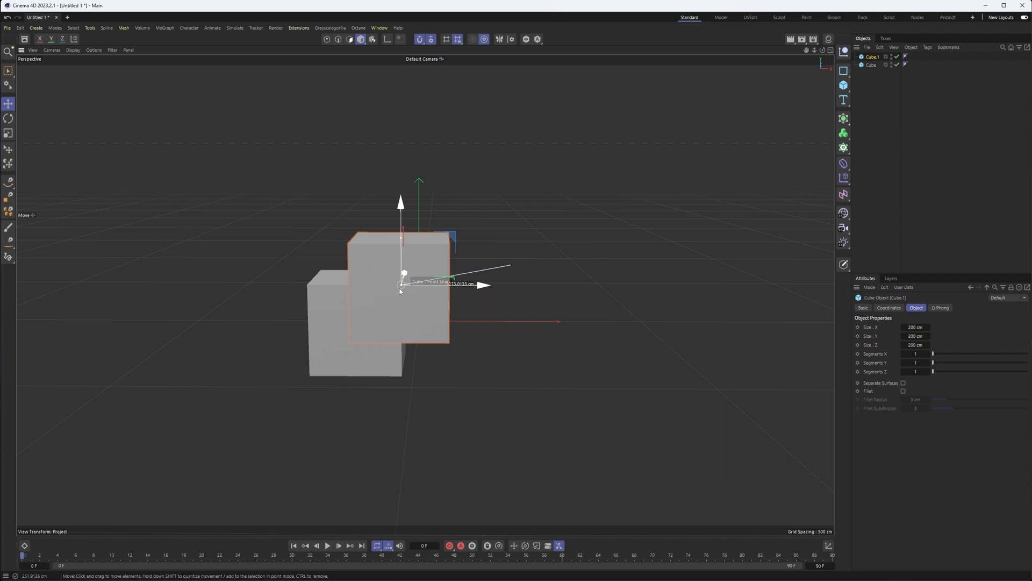
{"action": "left_click_drag", "start_coordinate": [401, 285], "coordinate": [520, 279]}
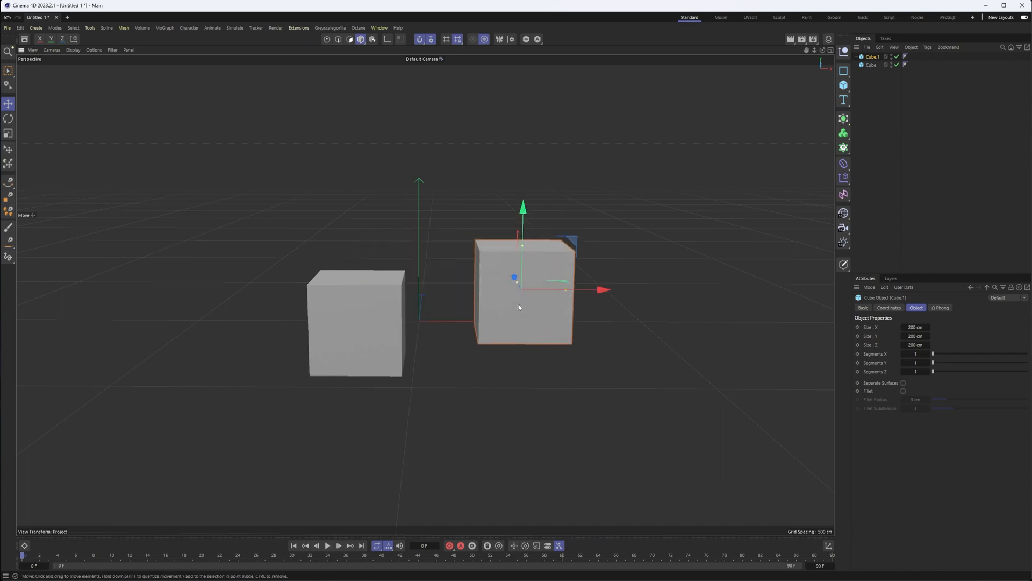
{"action": "mouse_move", "coordinate": [516, 317]}
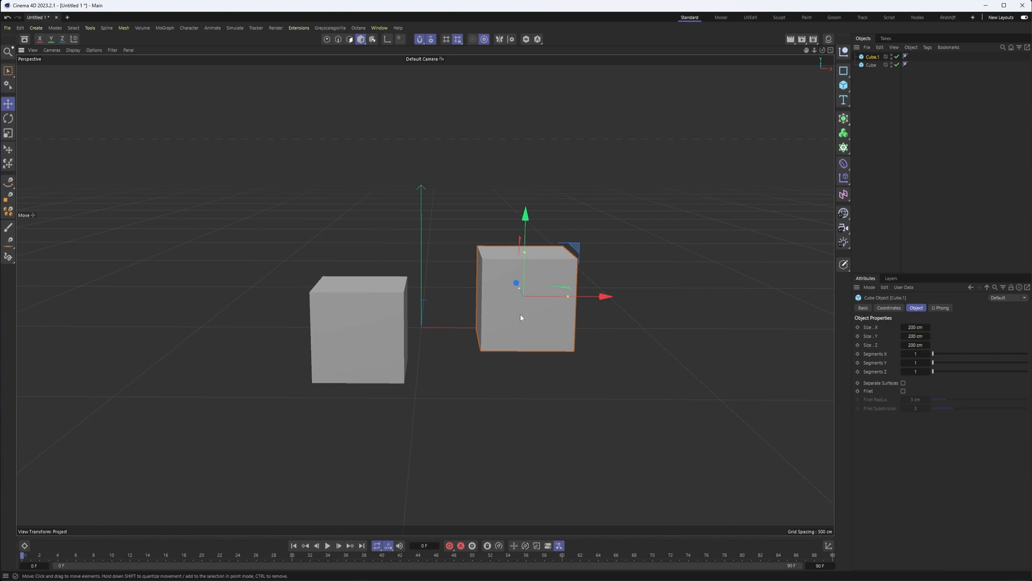
{"action": "mouse_move", "coordinate": [522, 316]}
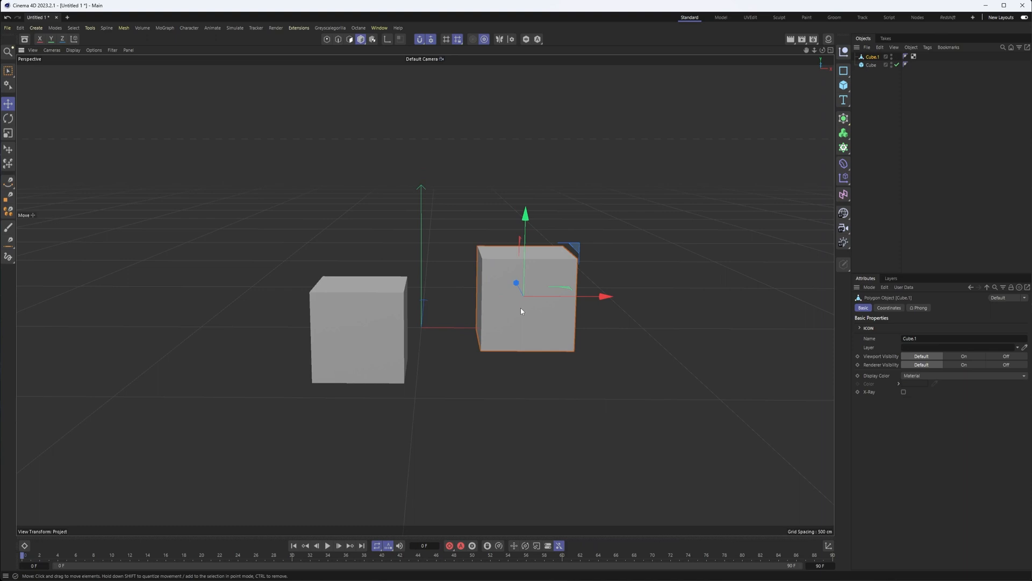
{"action": "mouse_move", "coordinate": [843, 262]}
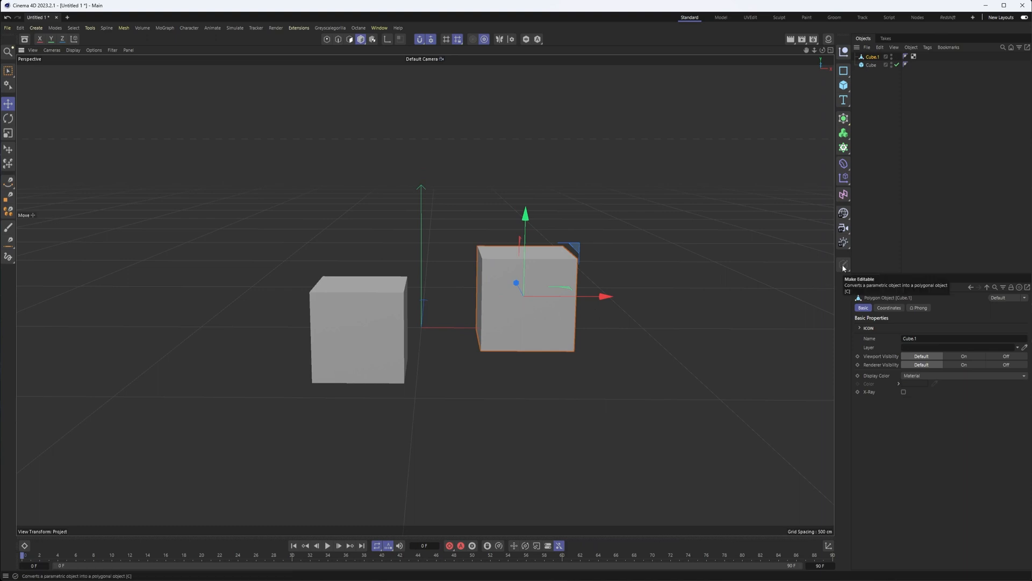
{"action": "mouse_move", "coordinate": [444, 116]}
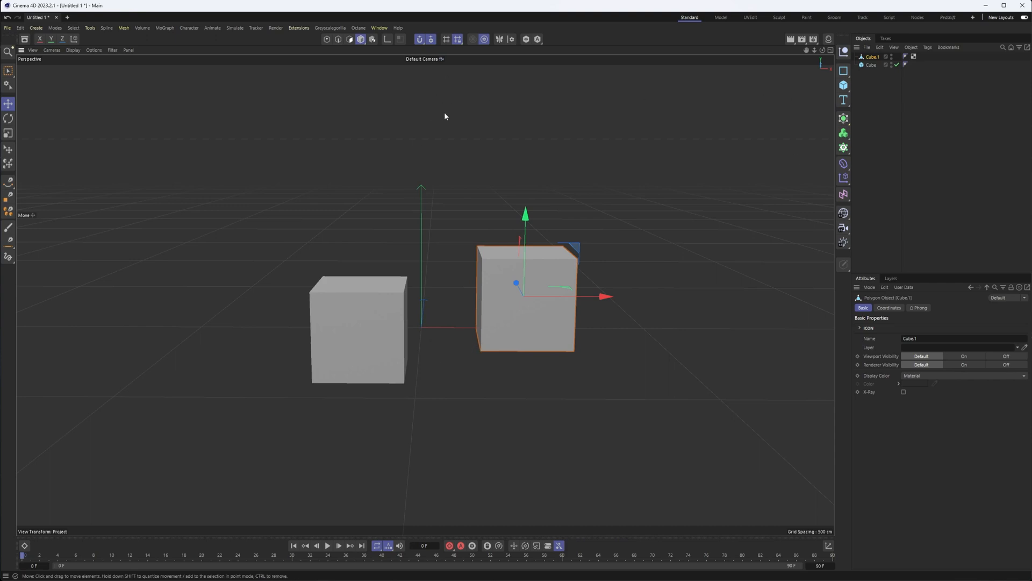
{"action": "mouse_move", "coordinate": [435, 70]}
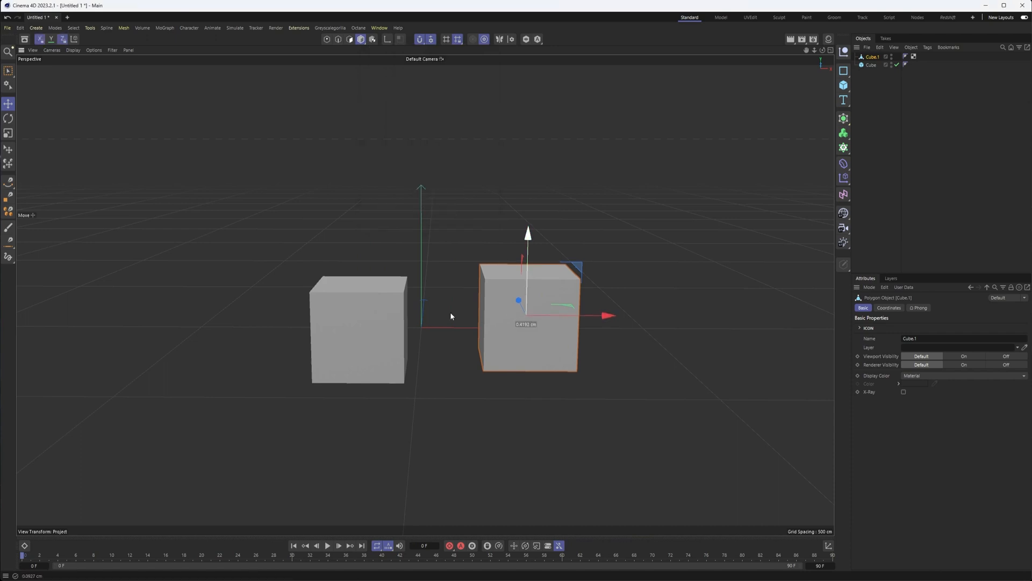
Step: Drag Cube.1 over the left cube's faces and top, leaving it level beside it
{"action": "left_click_drag", "start_coordinate": [606, 315], "coordinate": [474, 308]}
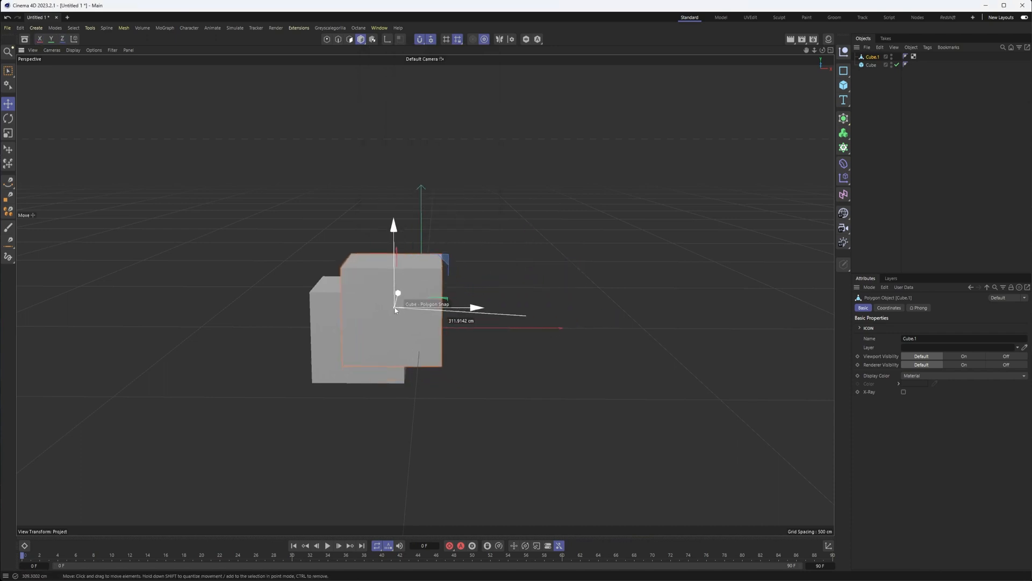
{"action": "left_click_drag", "start_coordinate": [474, 308], "coordinate": [490, 326]}
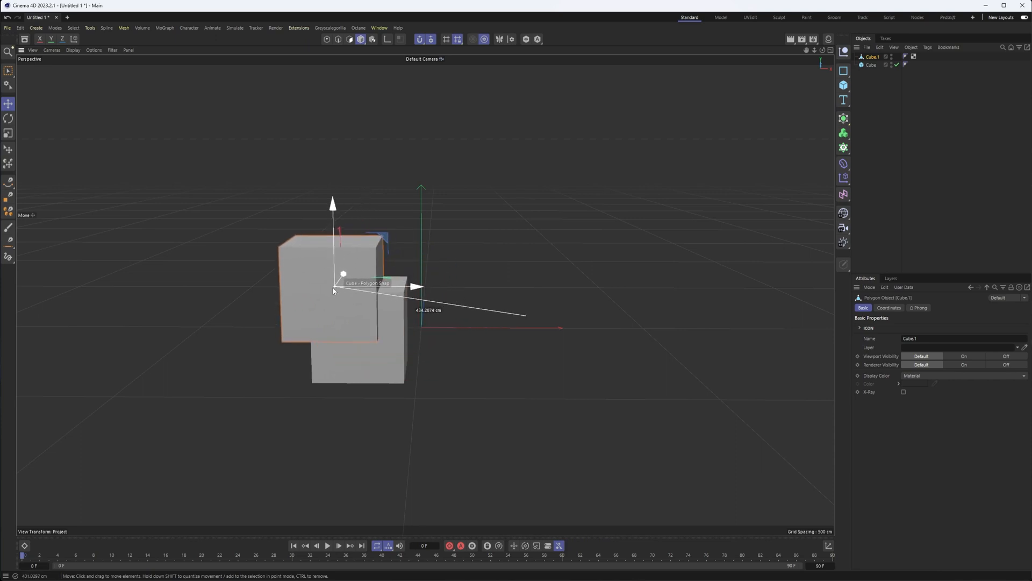
{"action": "left_click_drag", "start_coordinate": [333, 274], "coordinate": [363, 275]}
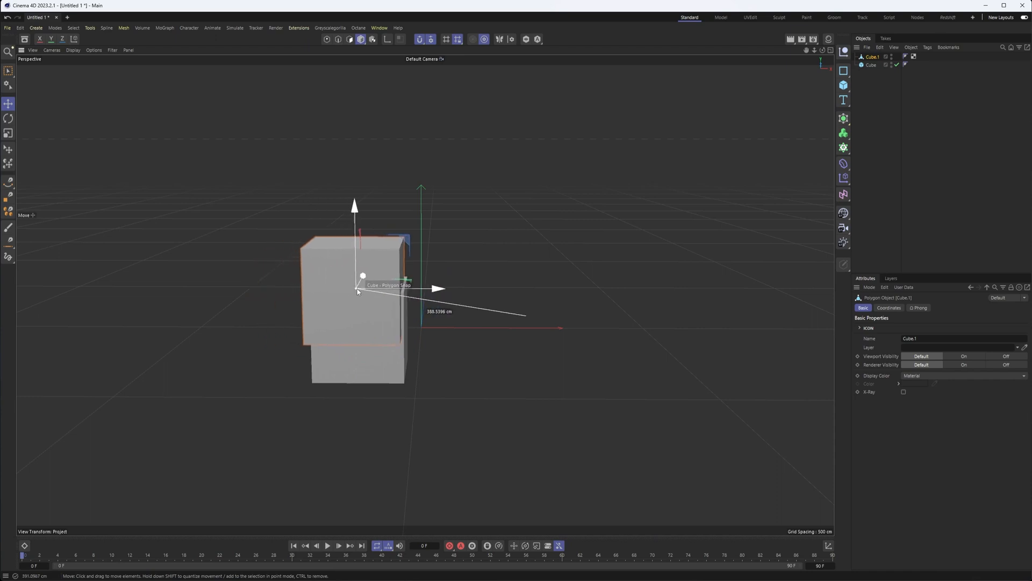
{"action": "left_click_drag", "start_coordinate": [362, 275], "coordinate": [479, 311]}
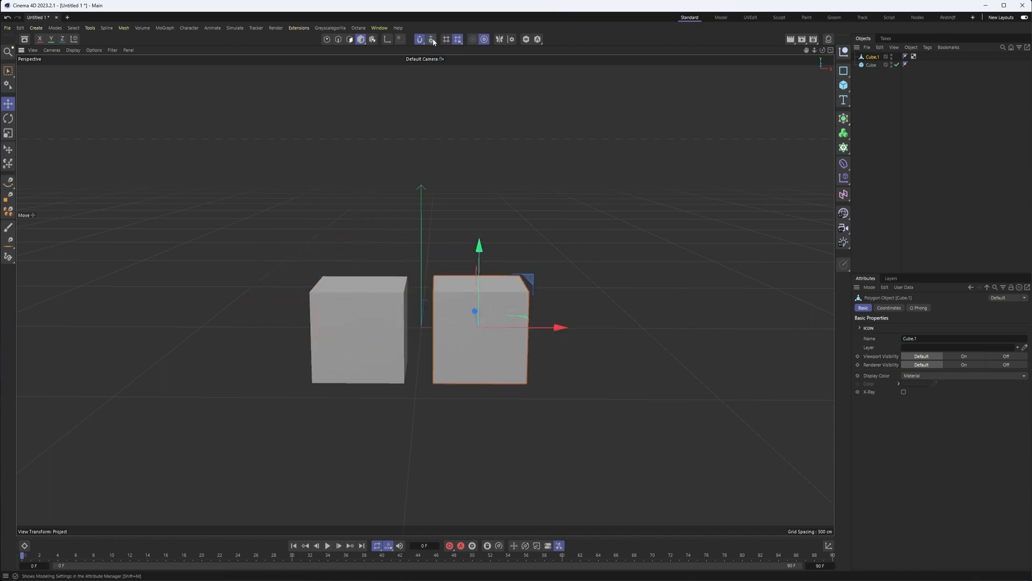
Step: Reopen the snap settings, enable Point as the snap target, and close the panel
{"action": "left_click", "coordinate": [428, 39]}
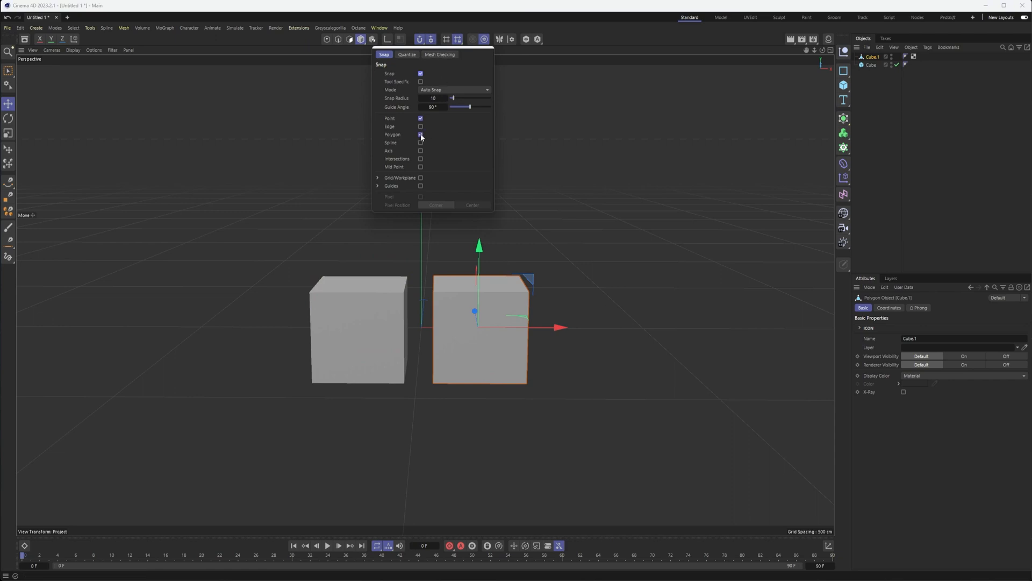
{"action": "left_click", "coordinate": [420, 135]}
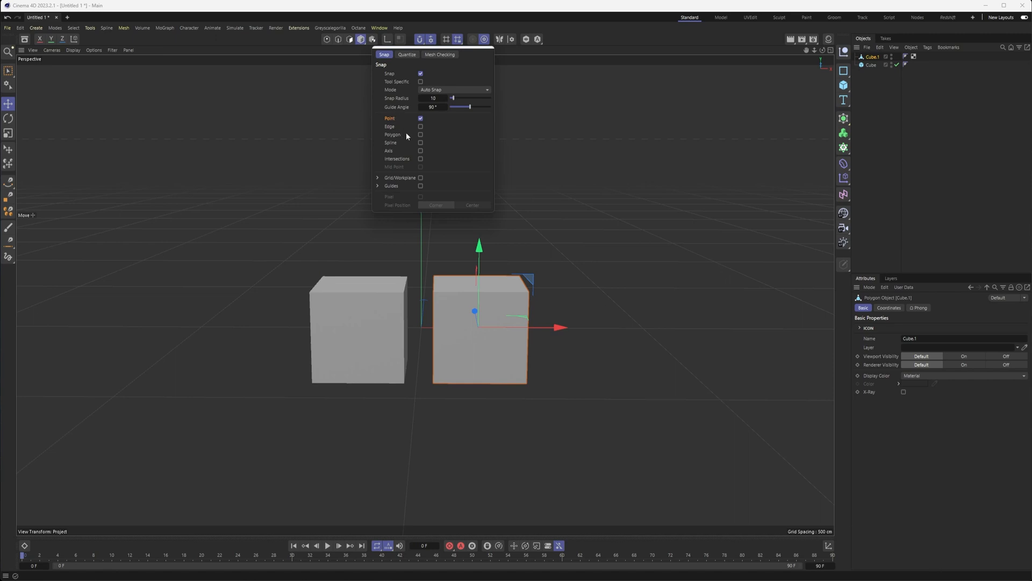
{"action": "left_click", "coordinate": [461, 378]}
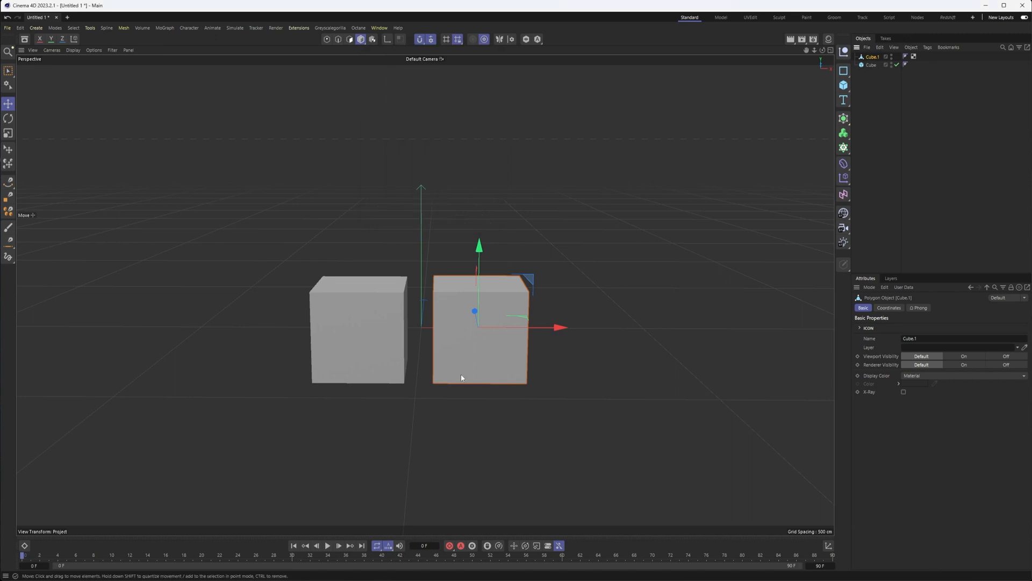
{"action": "mouse_move", "coordinate": [434, 387]}
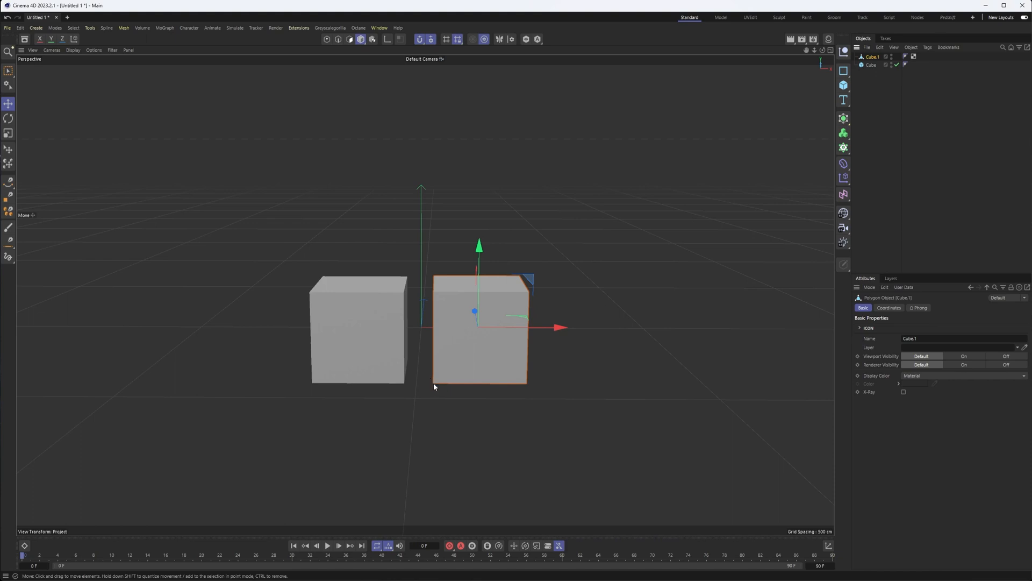
{"action": "mouse_move", "coordinate": [404, 297]}
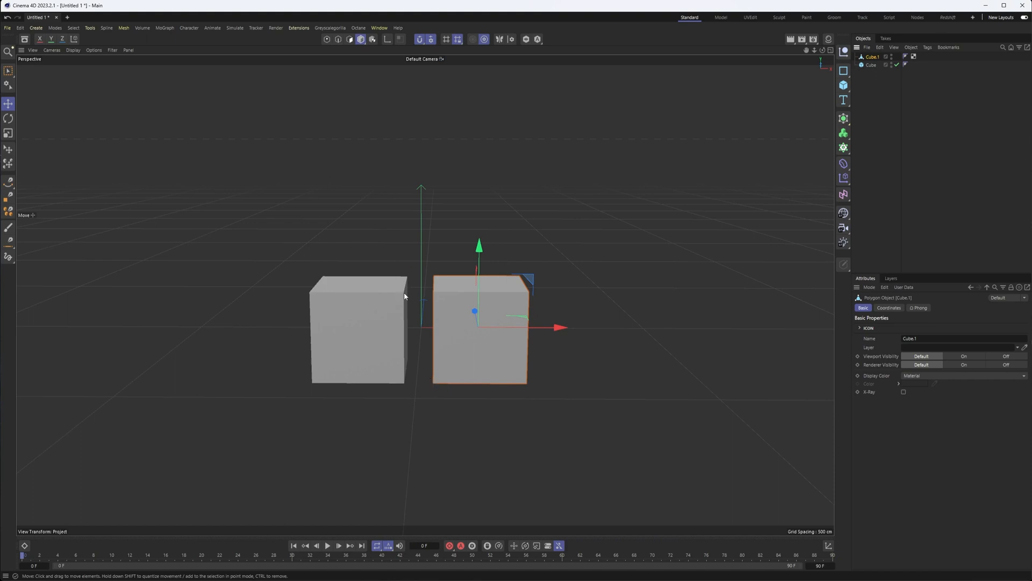
{"action": "mouse_move", "coordinate": [30, 98]}
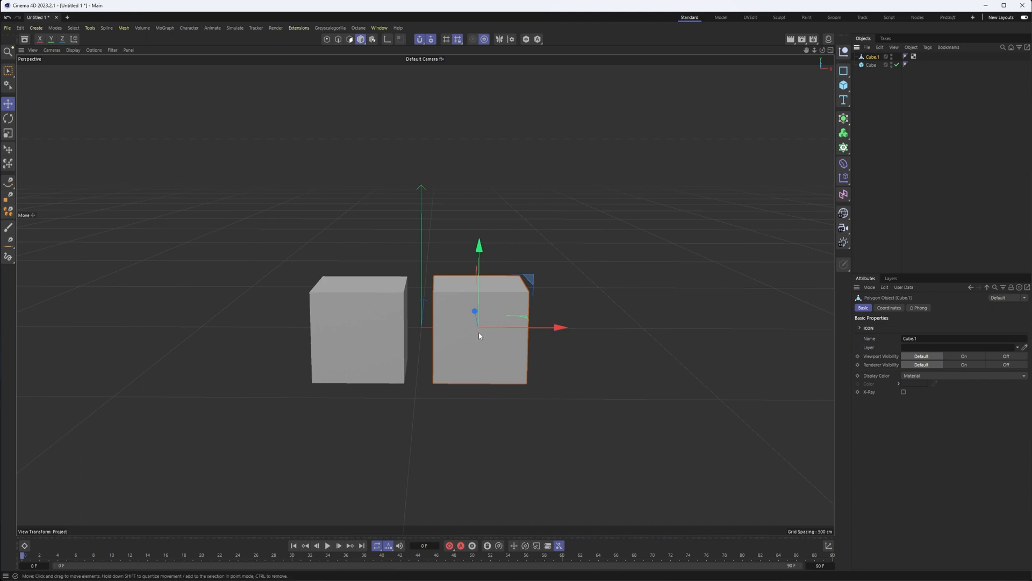
{"action": "mouse_move", "coordinate": [217, 85]}
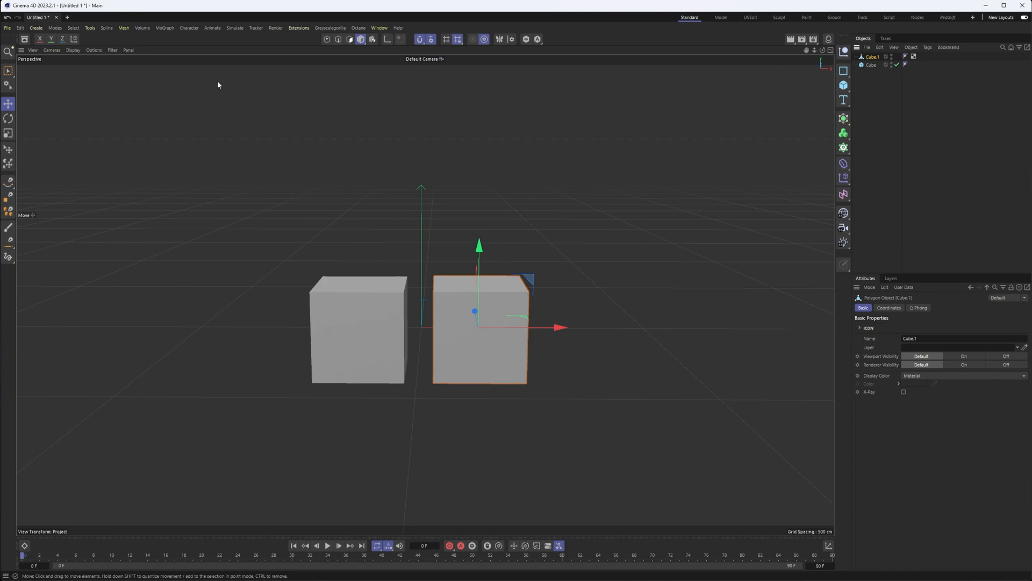
Step: Use Axis Center to move Cube.1's axis to a corner at -100%
{"action": "left_click", "coordinate": [123, 27]}
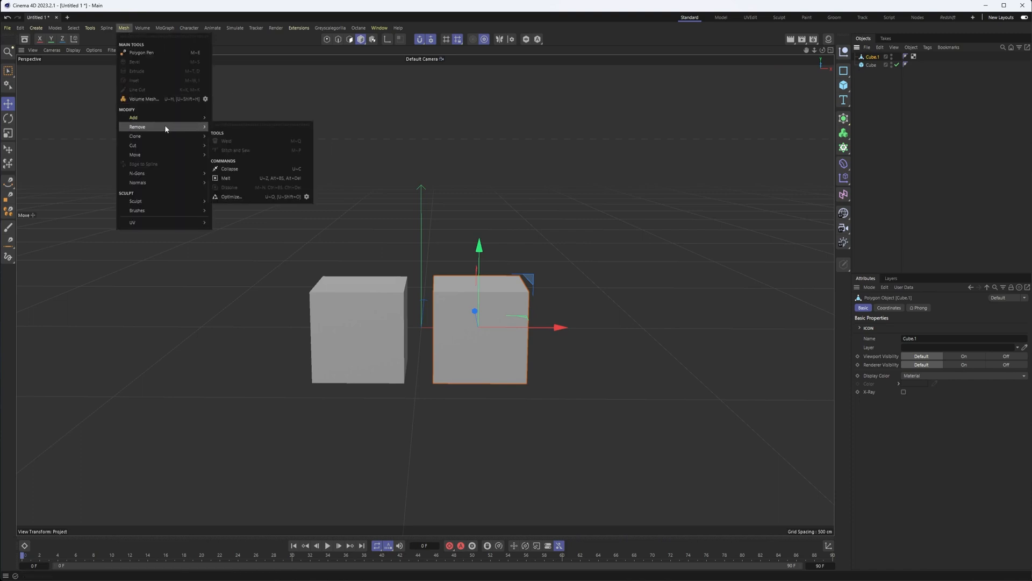
{"action": "left_click", "coordinate": [88, 28]}
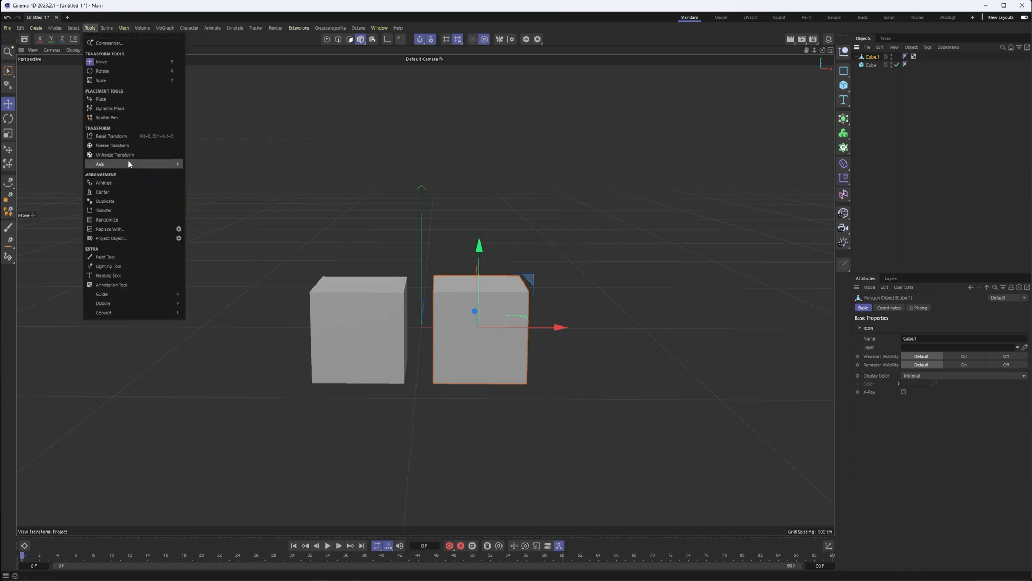
{"action": "left_click", "coordinate": [99, 164]}
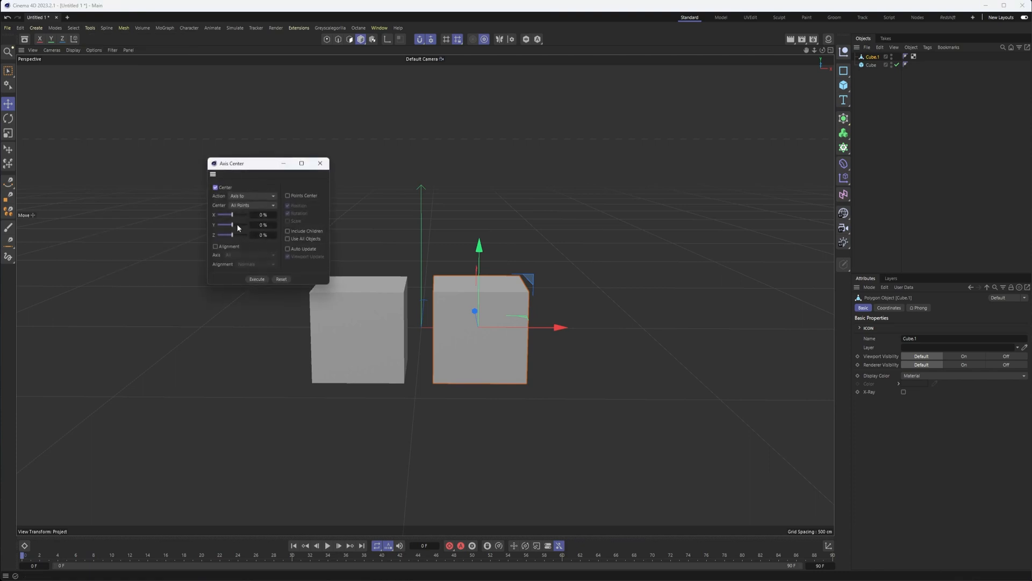
{"action": "left_click_drag", "start_coordinate": [232, 225], "coordinate": [217, 225]}
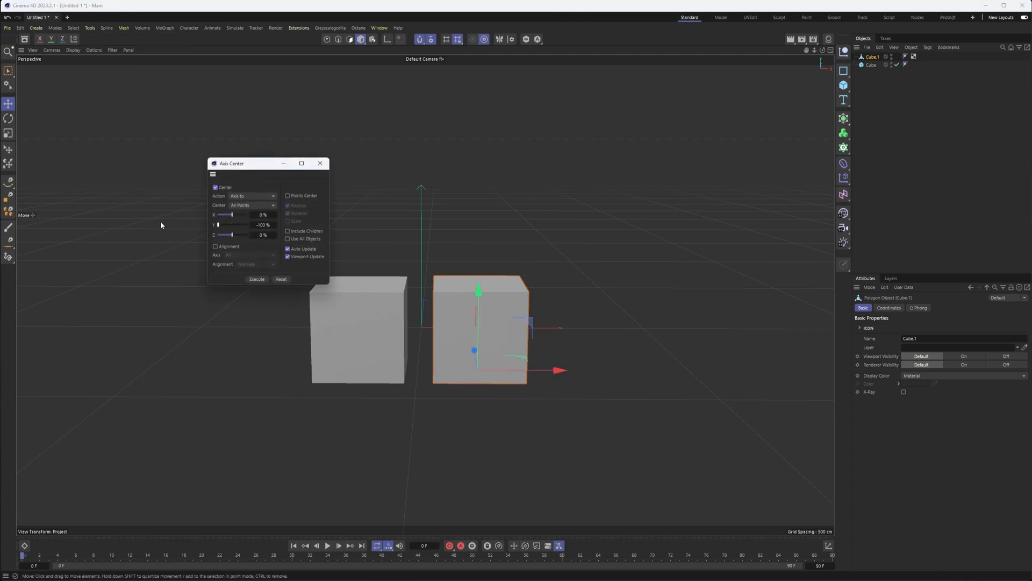
{"action": "left_click_drag", "start_coordinate": [232, 235], "coordinate": [247, 235]}
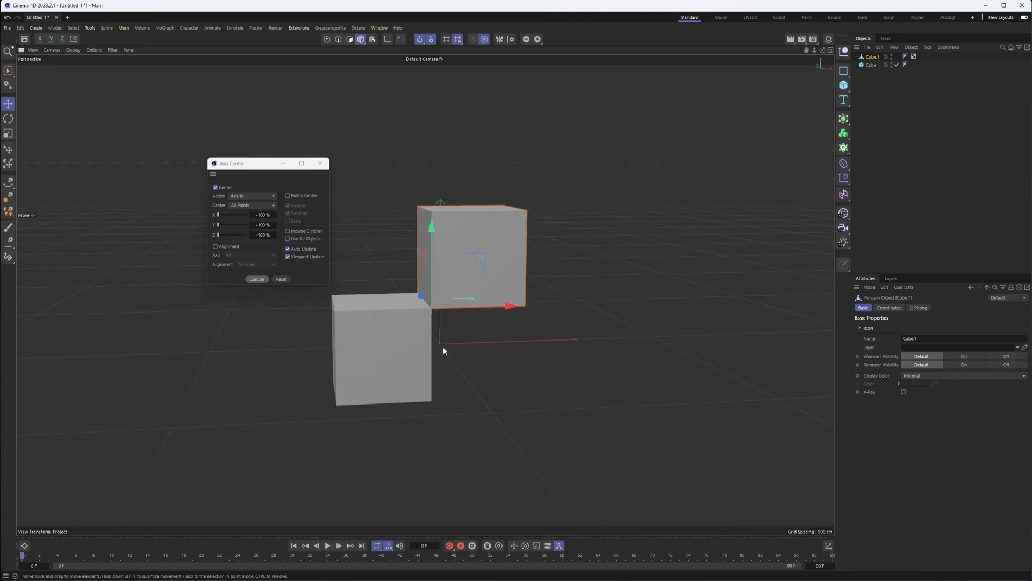
Step: Drag Cube.1 along its axis, leaving it raised to the right of the other cube
{"action": "left_click_drag", "start_coordinate": [431, 227], "coordinate": [432, 283]}
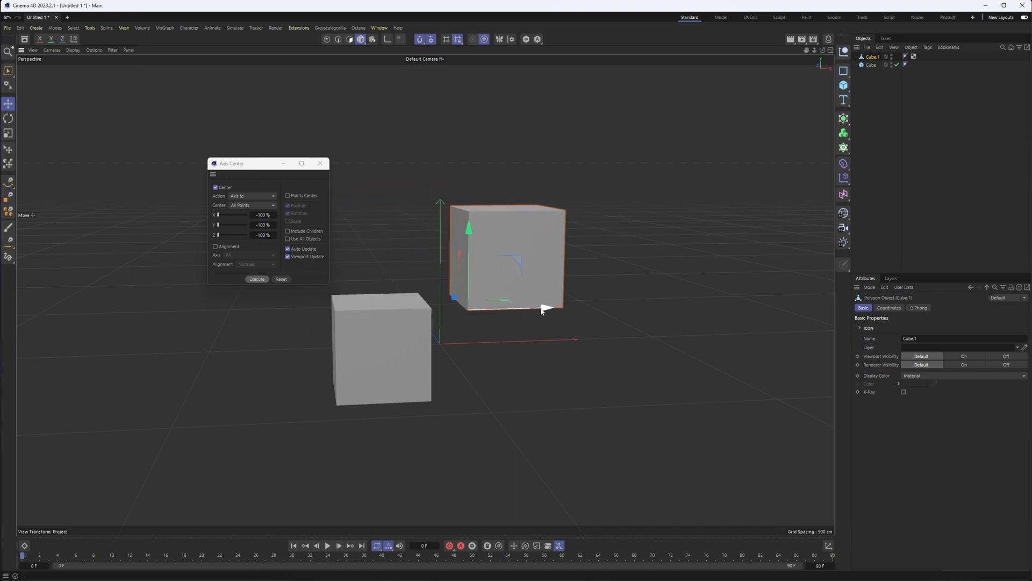
Step: Slide the raised Cube.1 along its X axis toward the other cube's top edge
{"action": "left_click_drag", "start_coordinate": [543, 308], "coordinate": [511, 308]}
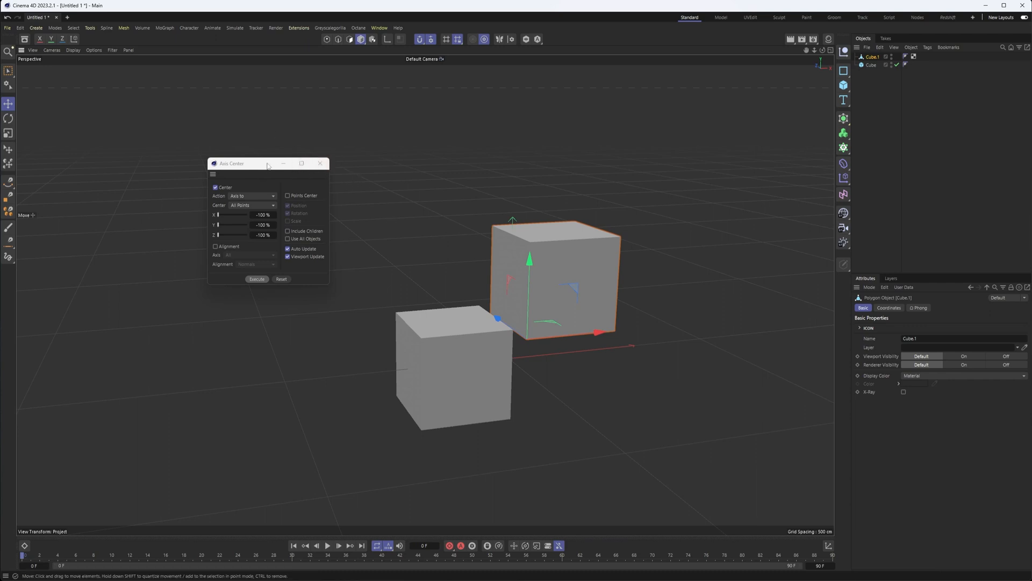
Step: Move the Axis Center window aside and close it, leaving Cube.1 raised
{"action": "left_click_drag", "start_coordinate": [267, 164], "coordinate": [221, 140]}
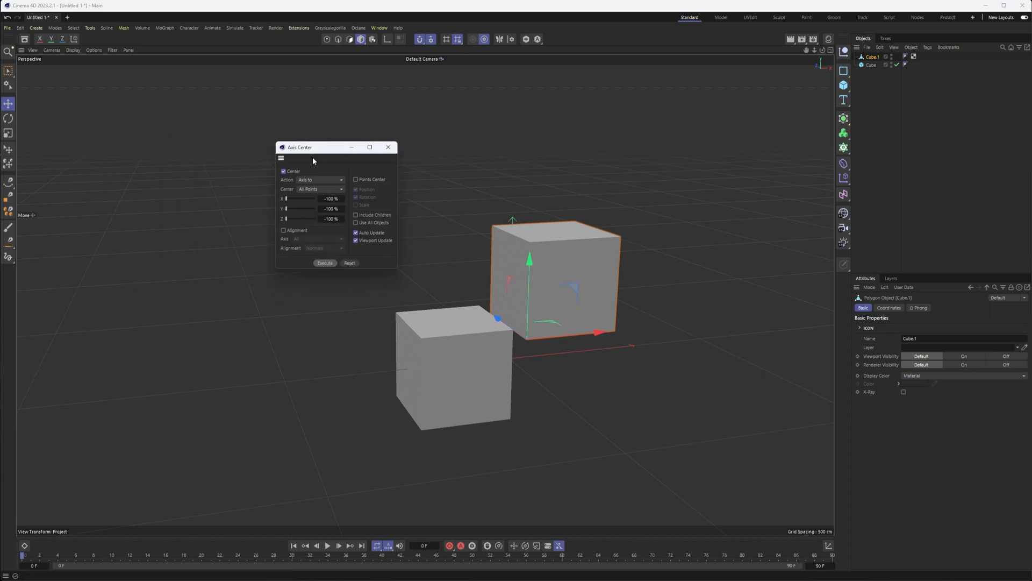
{"action": "left_click", "coordinate": [387, 147]}
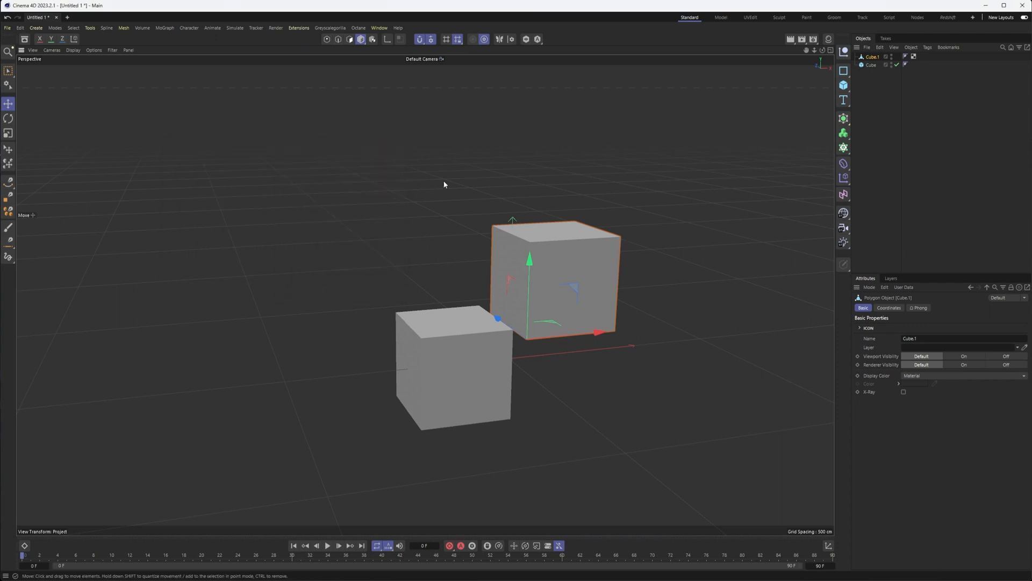
{"action": "left_click", "coordinate": [9, 103]}
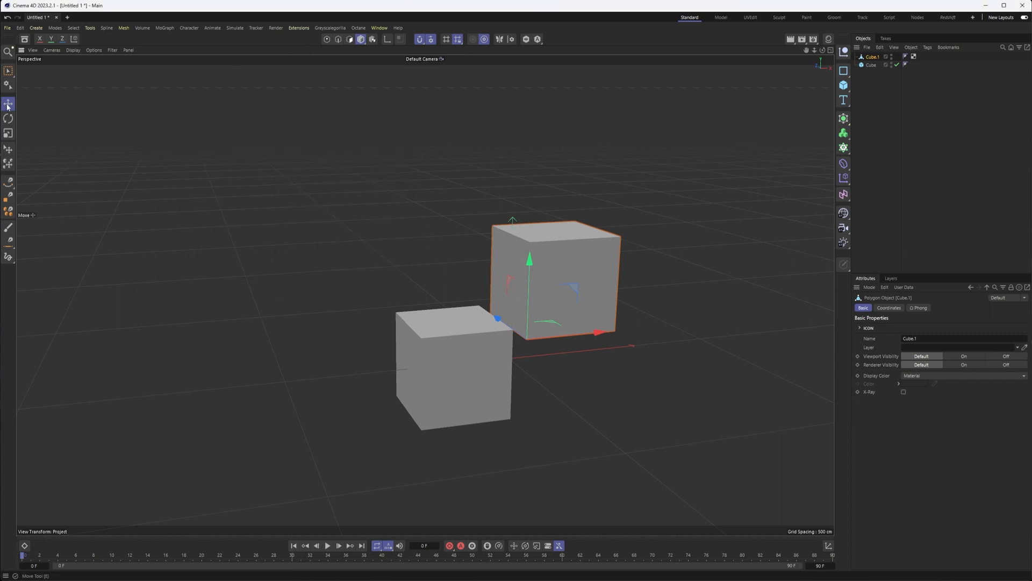
Step: Select the Move tool and show its Axis tab with modeling axis options
{"action": "left_click", "coordinate": [9, 104]}
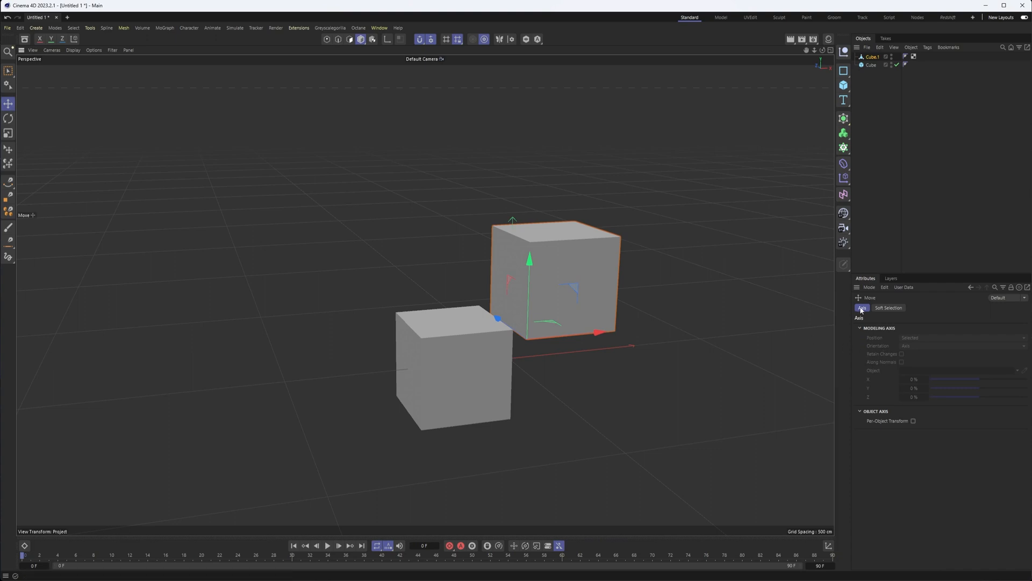
{"action": "mouse_move", "coordinate": [919, 347]}
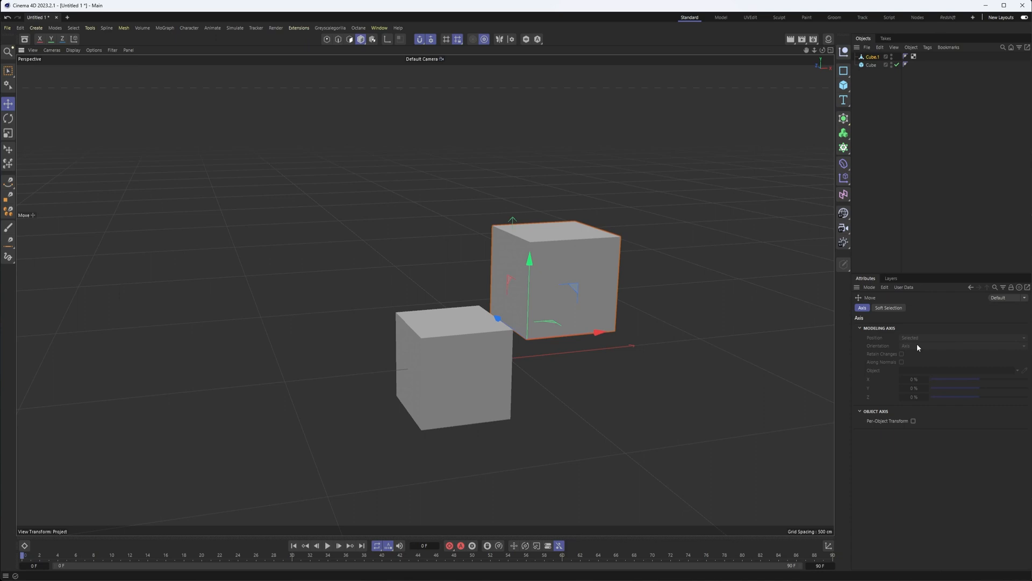
{"action": "left_click", "coordinate": [326, 40]}
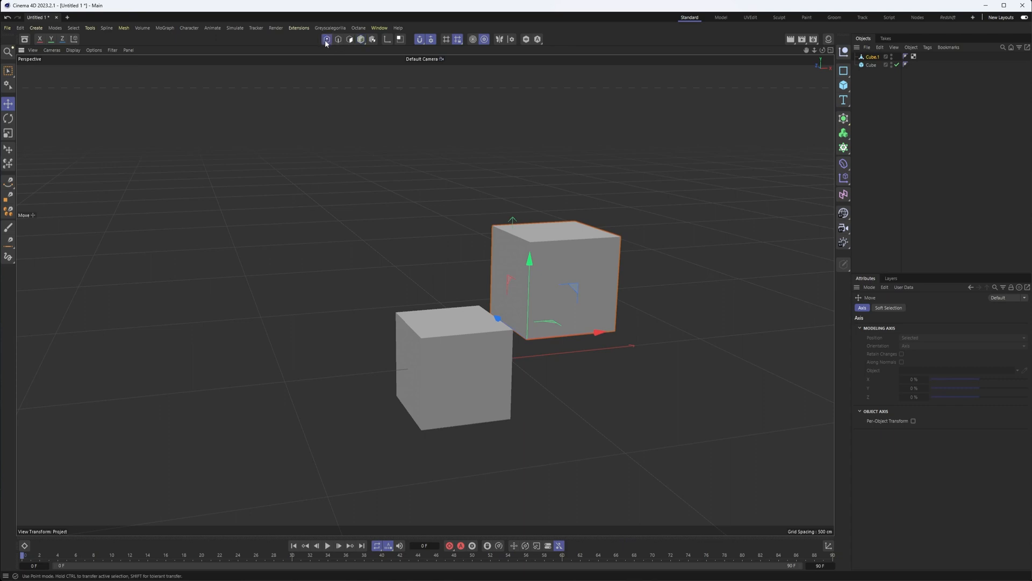
Step: Switch Cube.1 into Point mode to work on four of its points
{"action": "left_click", "coordinate": [350, 39]}
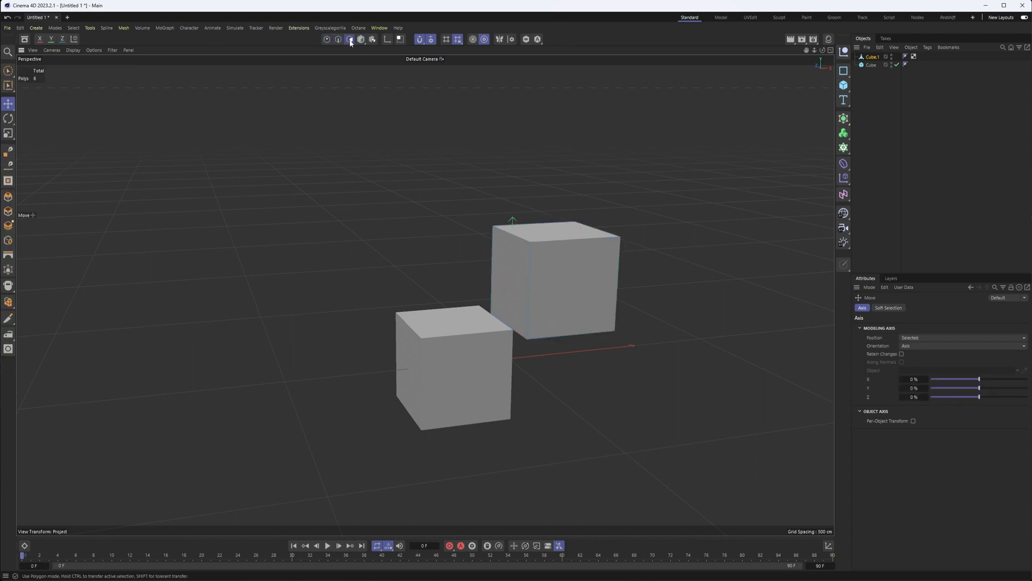
{"action": "left_click", "coordinate": [338, 39]}
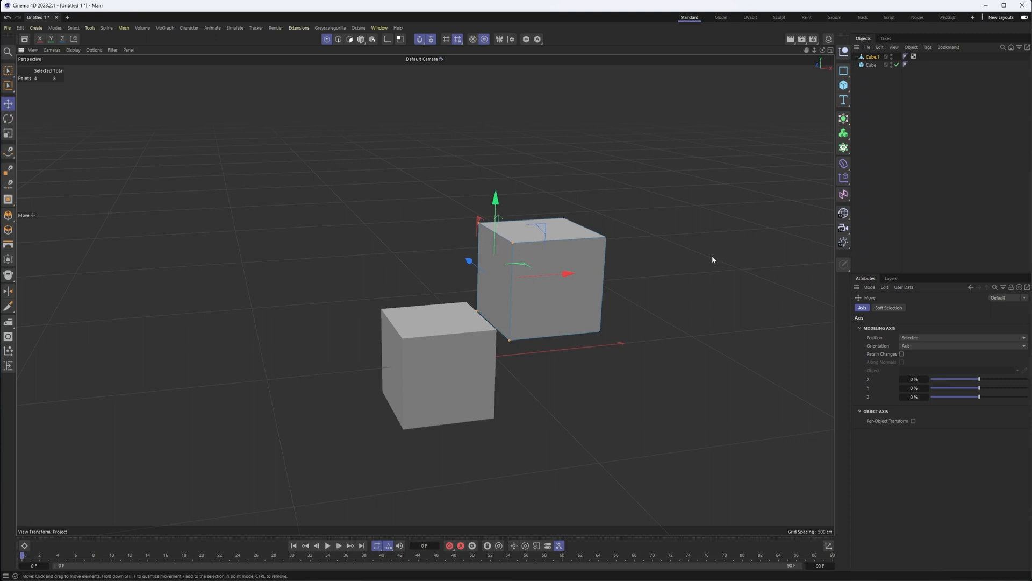
Step: Set modeling axis Position to Selected, Orientation to Axis, with X 0%, Y -100%, Z -100%
{"action": "left_click", "coordinate": [962, 337]}
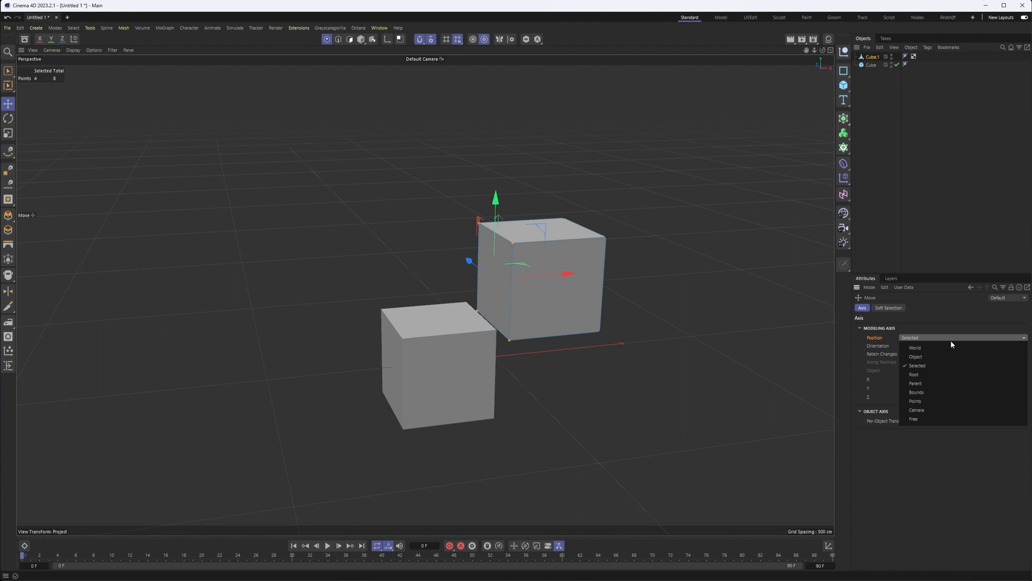
{"action": "mouse_move", "coordinate": [944, 328]}
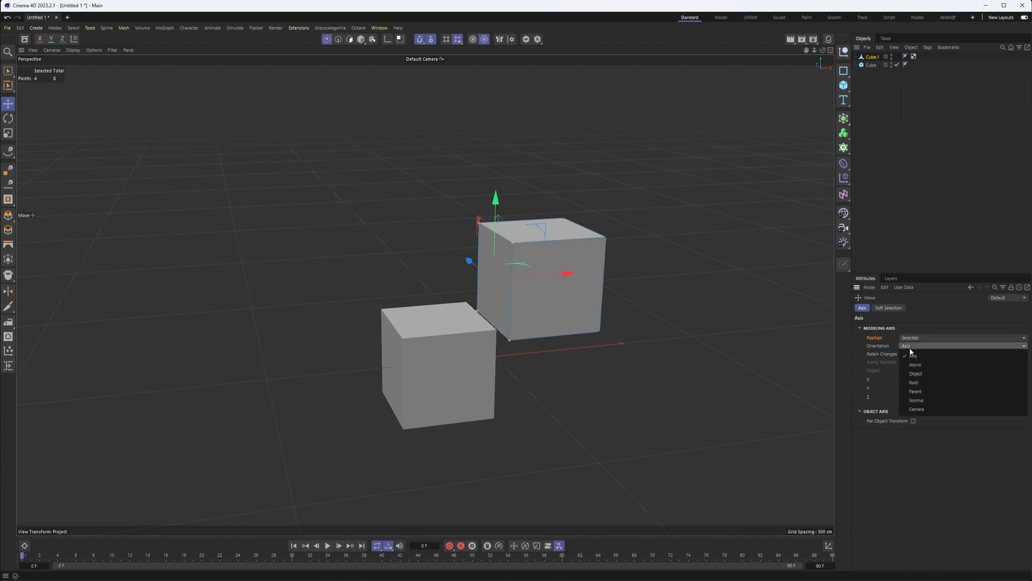
{"action": "left_click", "coordinate": [907, 354]}
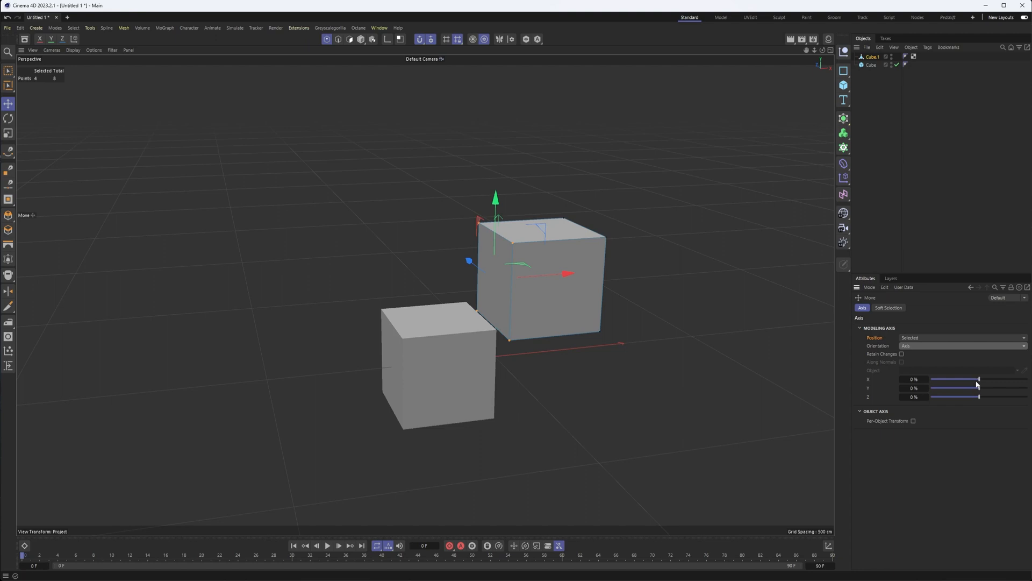
{"action": "left_click_drag", "start_coordinate": [977, 388], "coordinate": [931, 388]}
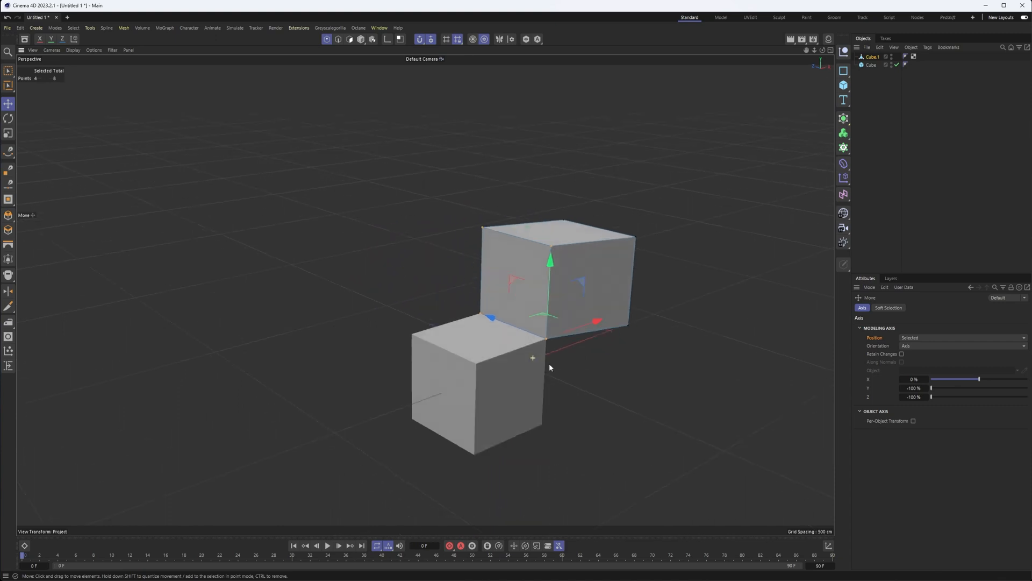
{"action": "left_click_drag", "start_coordinate": [549, 368], "coordinate": [543, 313]}
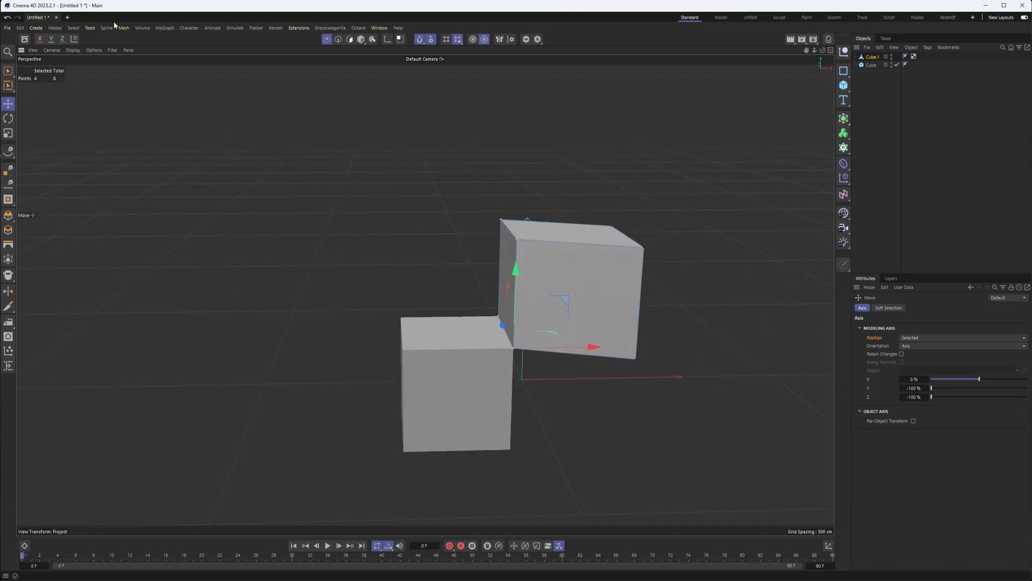
Step: Open Tools > Axis and adjust the modeling axis to Y -33%, Z -22%
{"action": "left_click", "coordinate": [90, 28]}
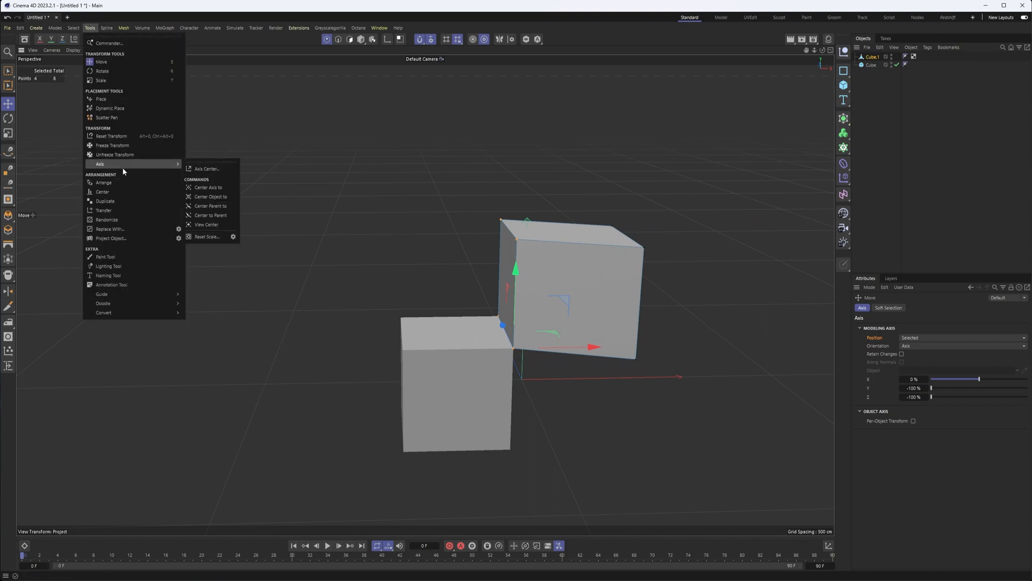
{"action": "left_click", "coordinate": [596, 212]}
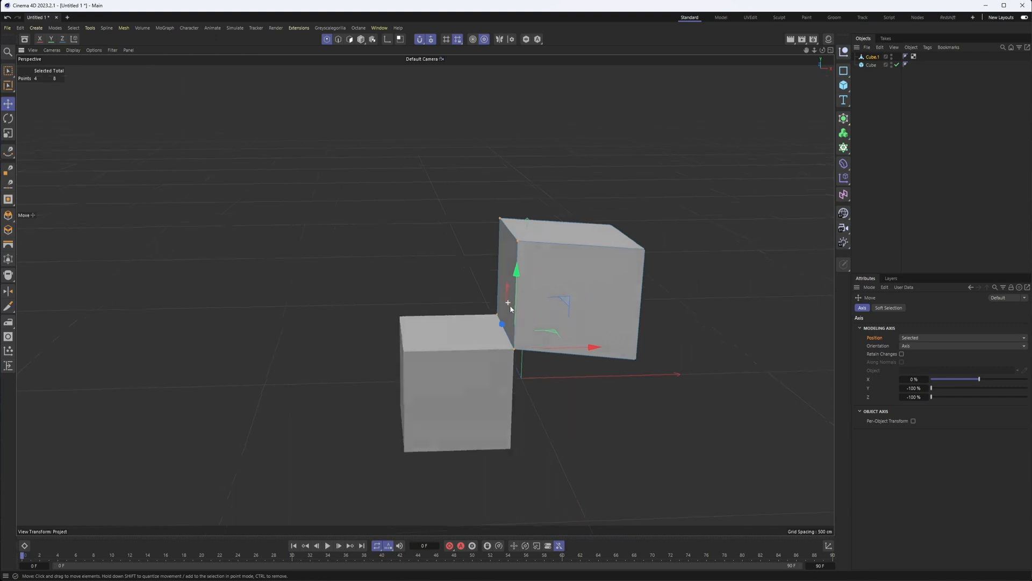
{"action": "left_click_drag", "start_coordinate": [510, 302], "coordinate": [563, 296]}
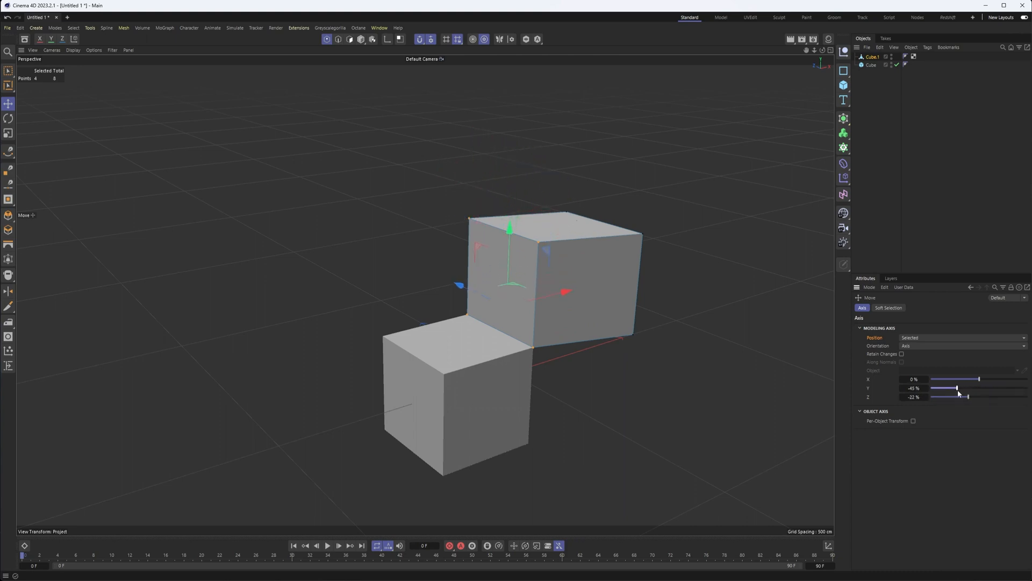
{"action": "left_click_drag", "start_coordinate": [957, 388], "coordinate": [965, 388]}
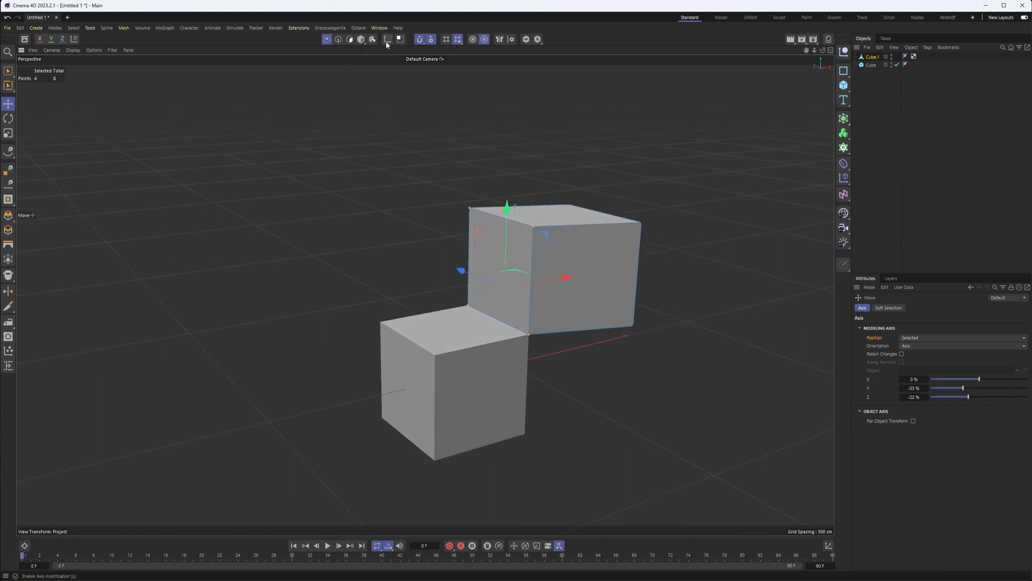
Step: Enable Axis Modification to edit the axis and snap points onto the lower cube
{"action": "left_click", "coordinate": [388, 39]}
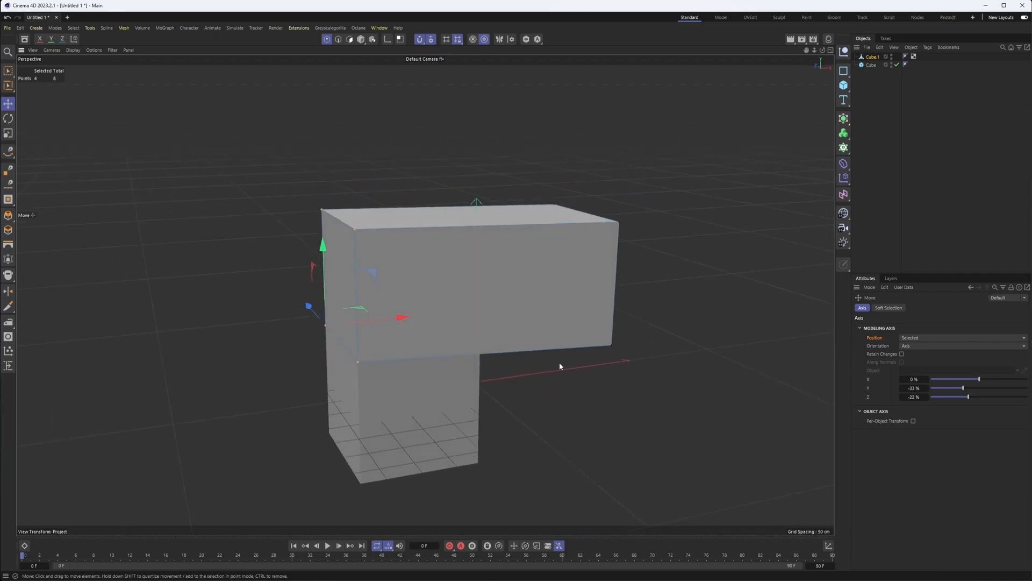
{"action": "mouse_move", "coordinate": [569, 339]}
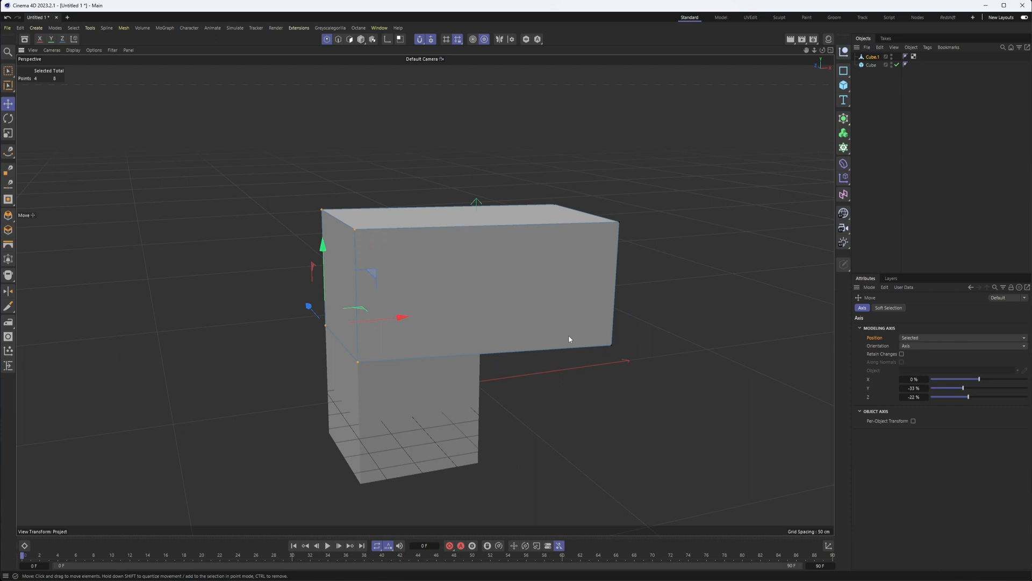
{"action": "mouse_move", "coordinate": [576, 340]}
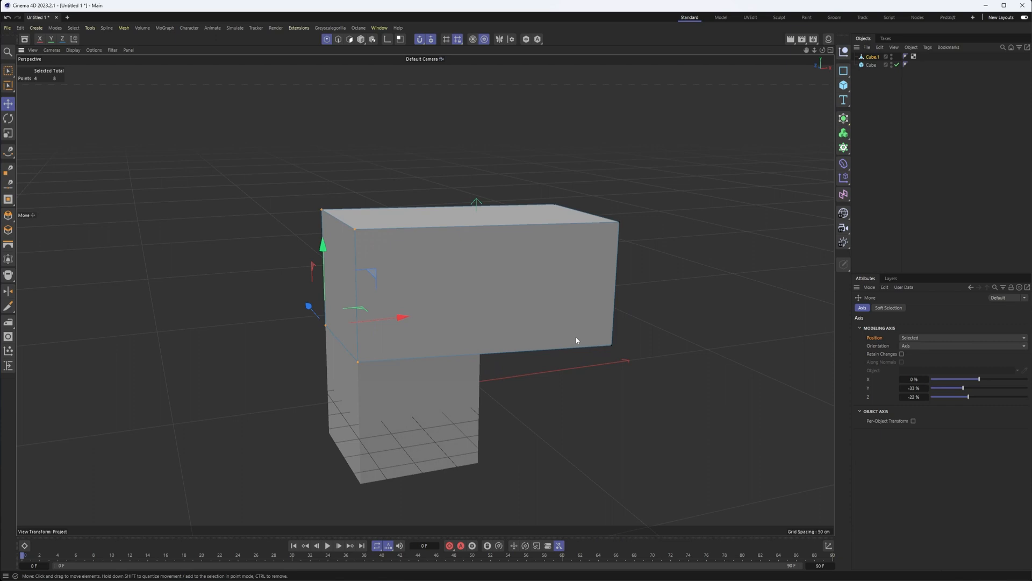
{"action": "mouse_move", "coordinate": [569, 336]}
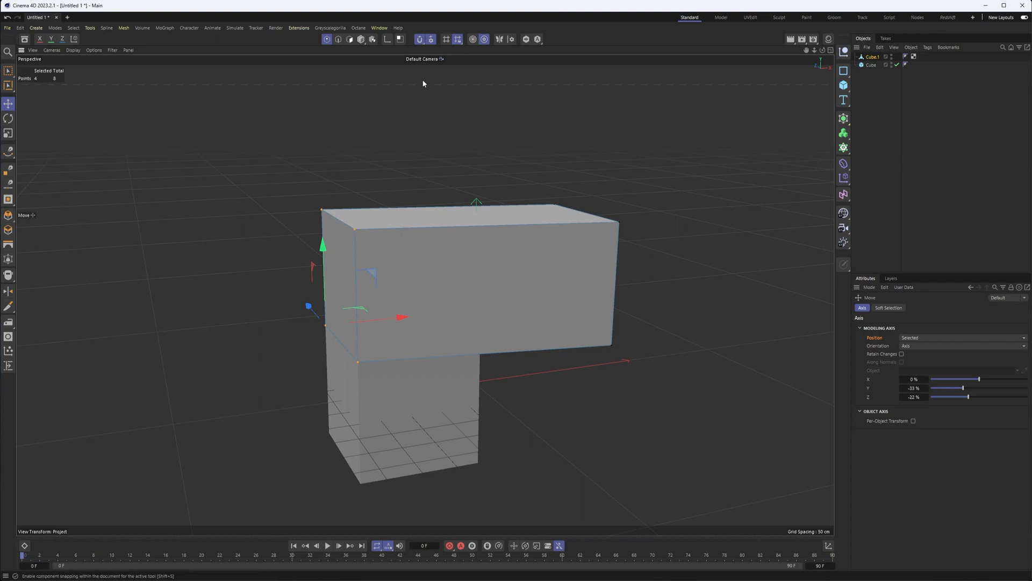
{"action": "mouse_move", "coordinate": [329, 333]}
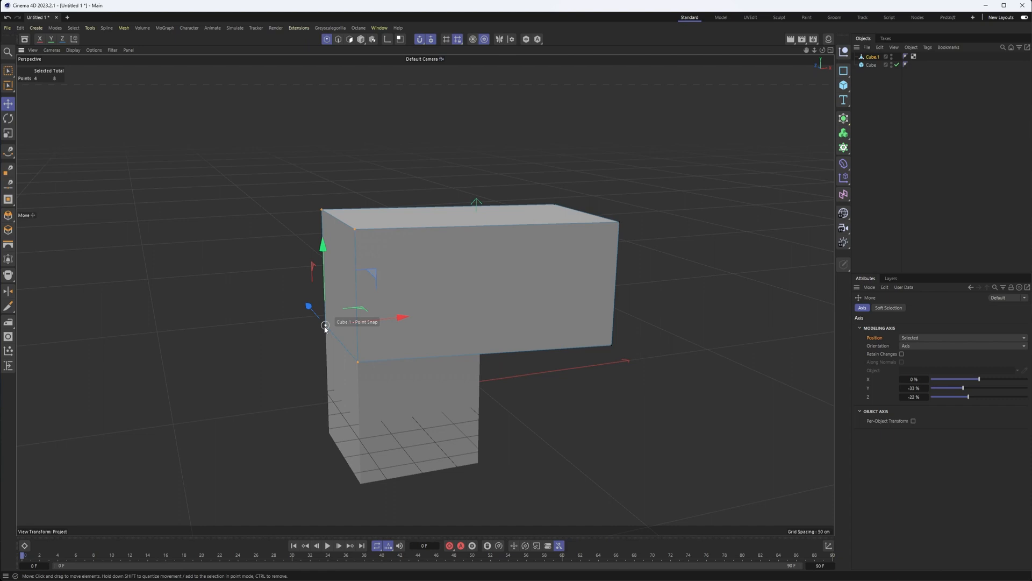
{"action": "mouse_move", "coordinate": [824, 315]}
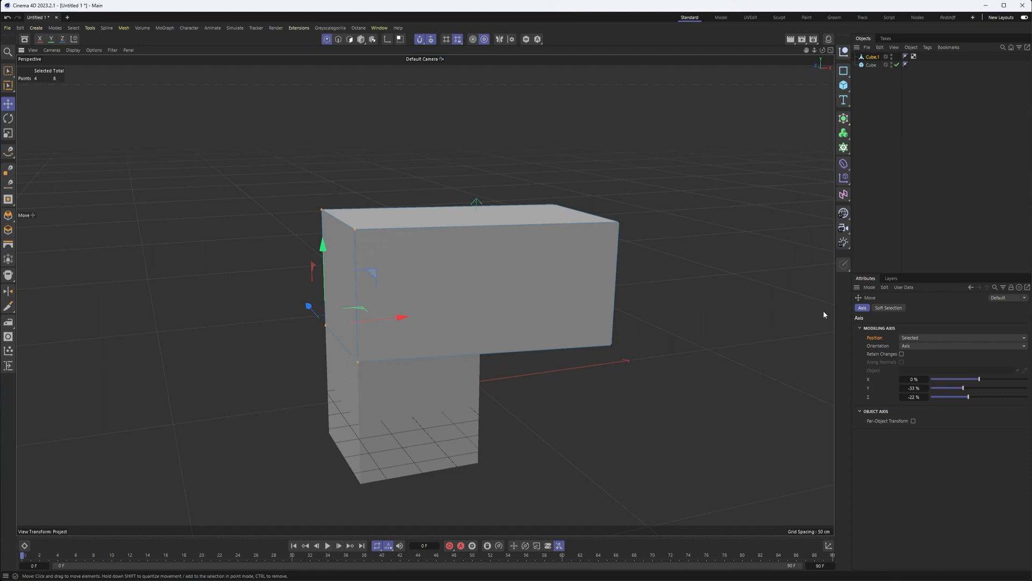
{"action": "mouse_move", "coordinate": [926, 345]}
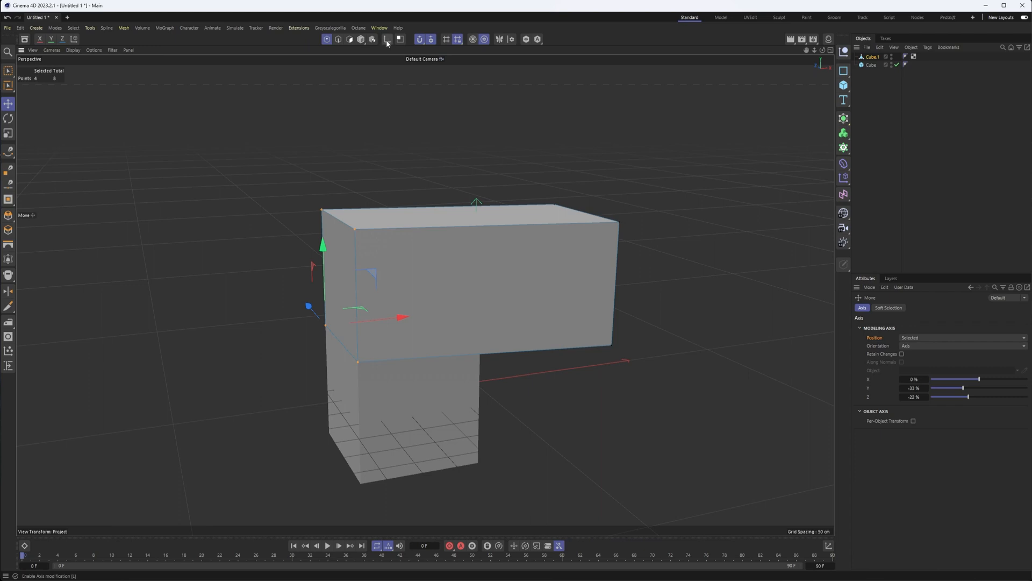
{"action": "mouse_move", "coordinate": [363, 39]}
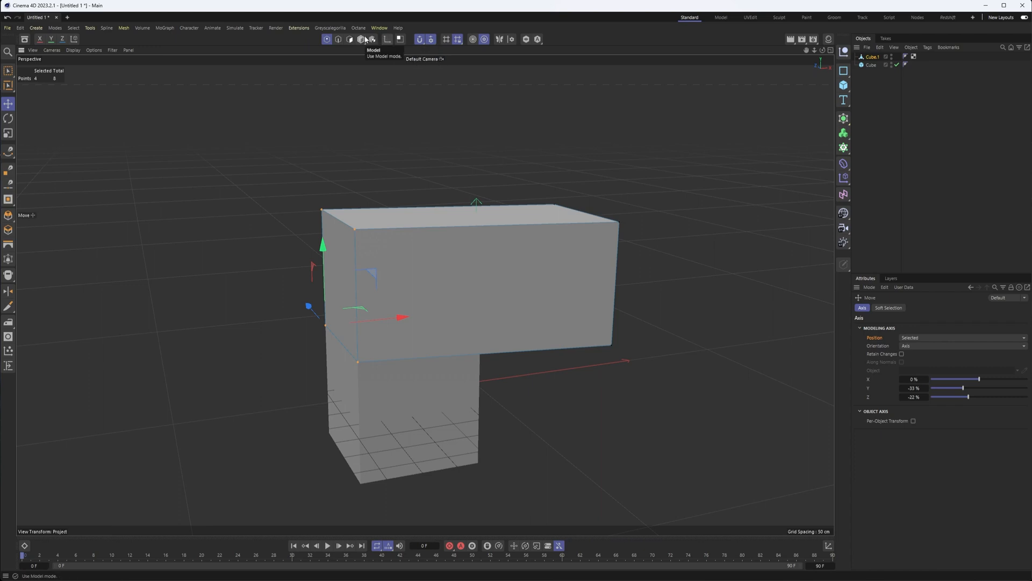
Step: Switch to Model mode, open and dismiss Tools > Axis, then select Cube.1
{"action": "left_click", "coordinate": [361, 39]}
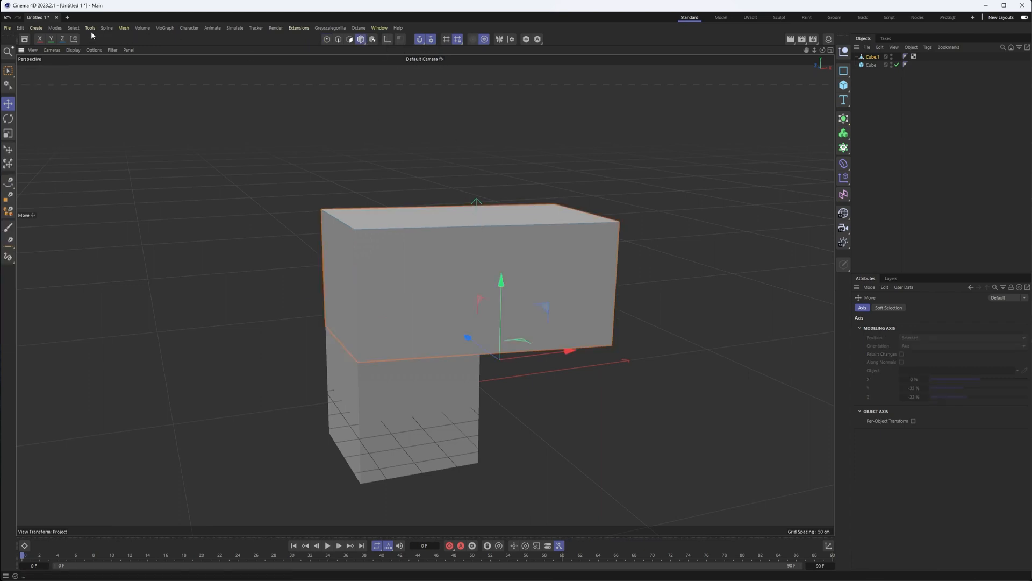
{"action": "left_click", "coordinate": [90, 27]}
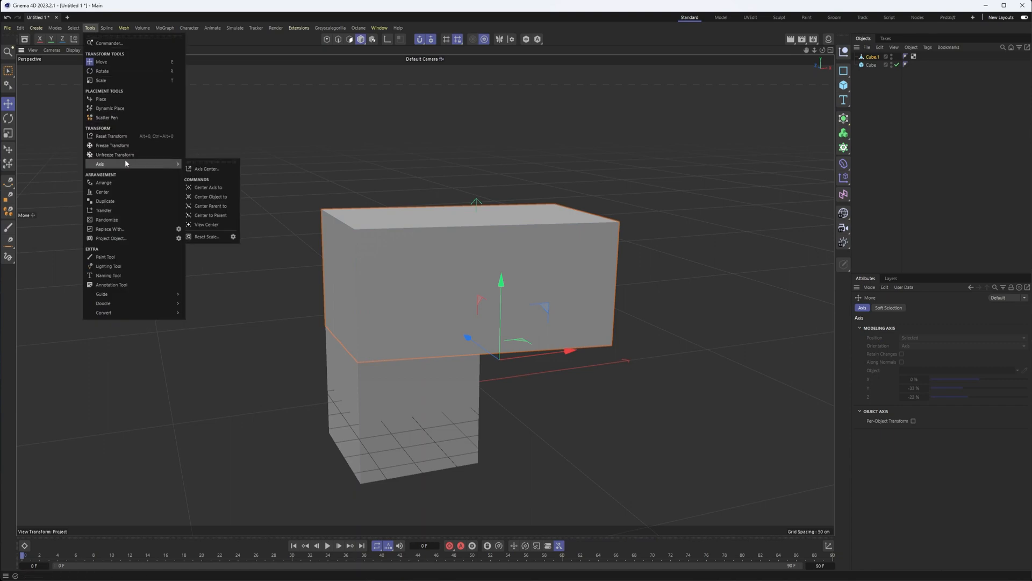
{"action": "left_click", "coordinate": [429, 166]}
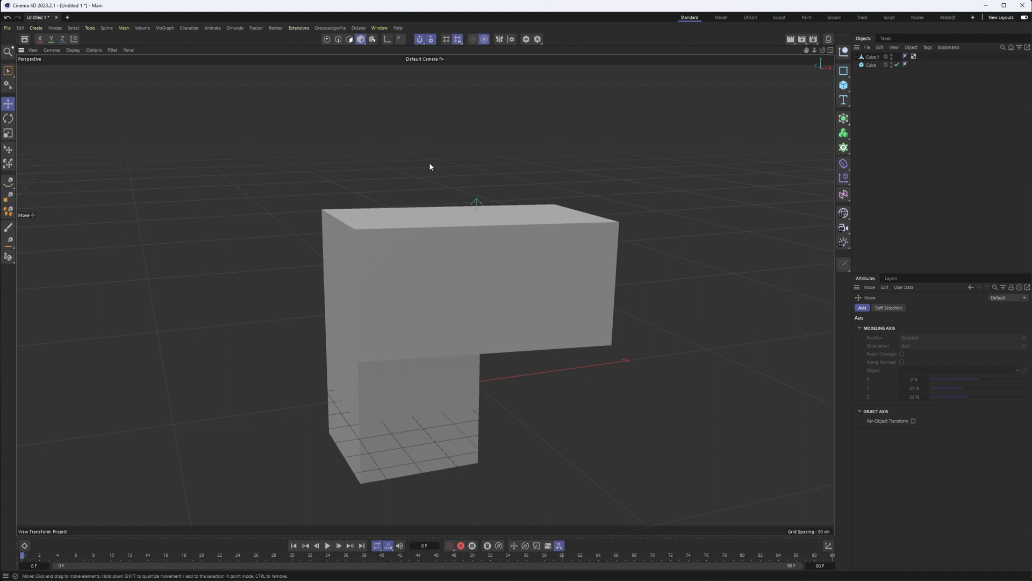
{"action": "left_click", "coordinate": [473, 224]}
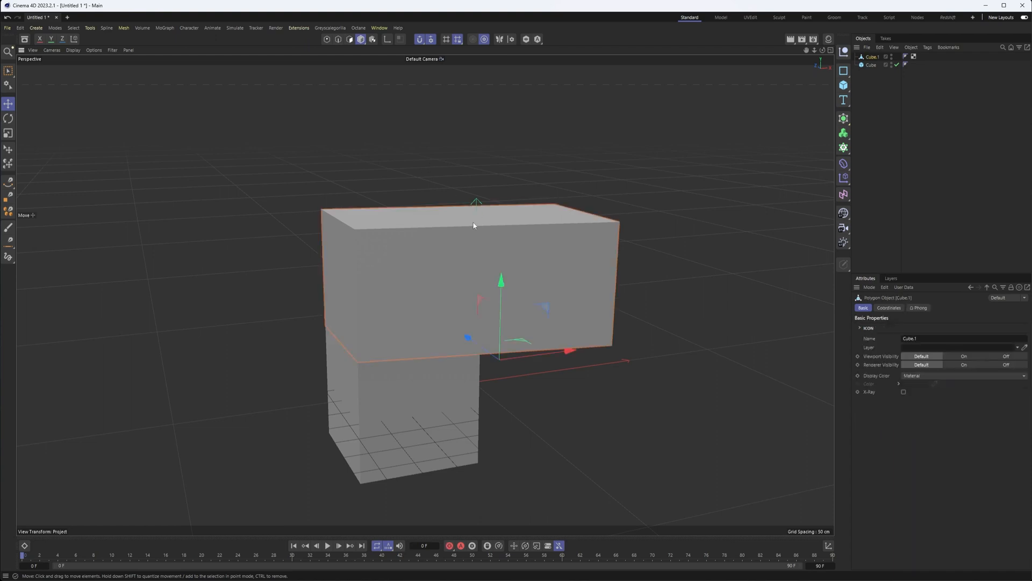
{"action": "mouse_move", "coordinate": [469, 232]}
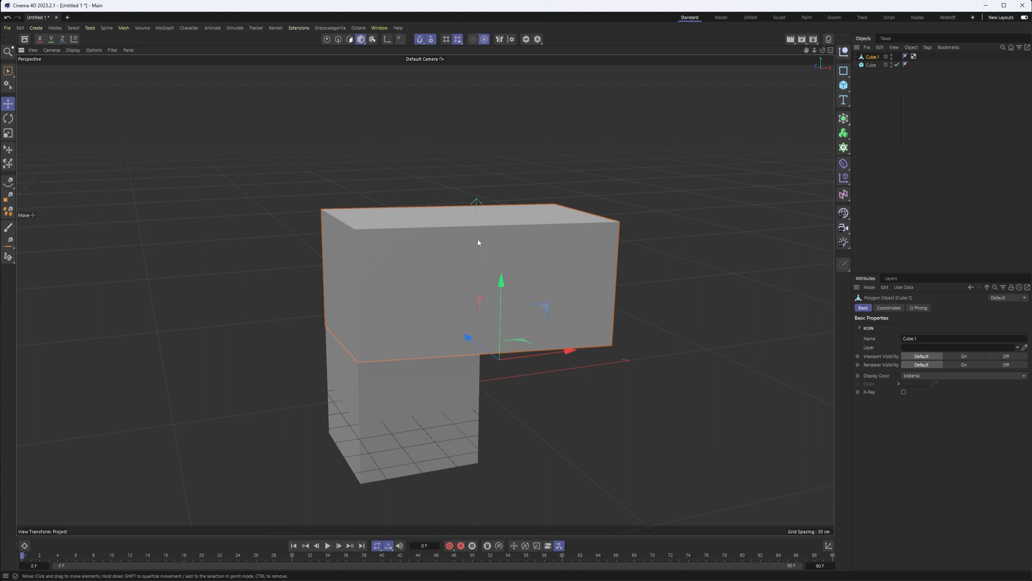
{"action": "mouse_move", "coordinate": [534, 251]}
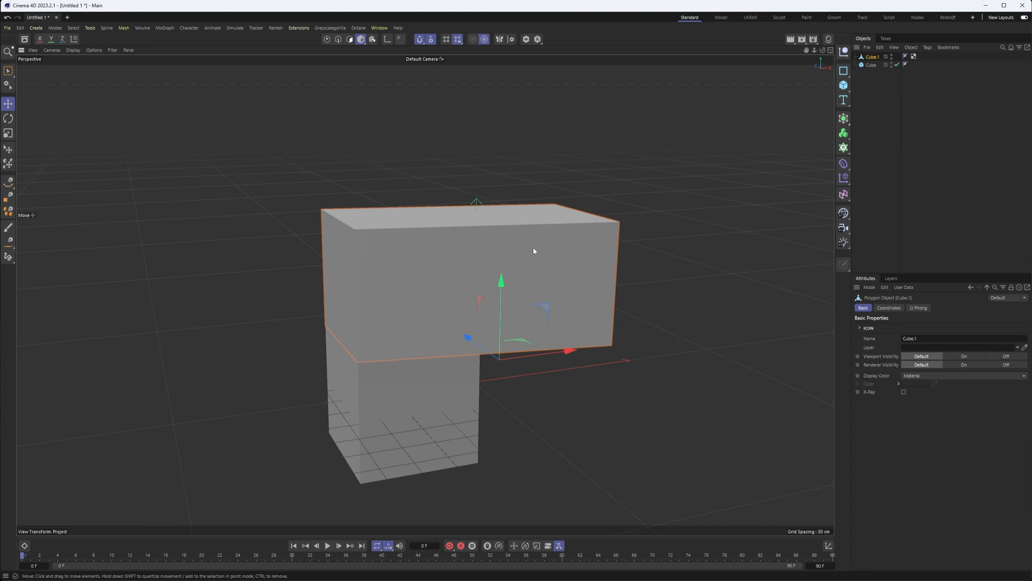
{"action": "mouse_move", "coordinate": [527, 255]}
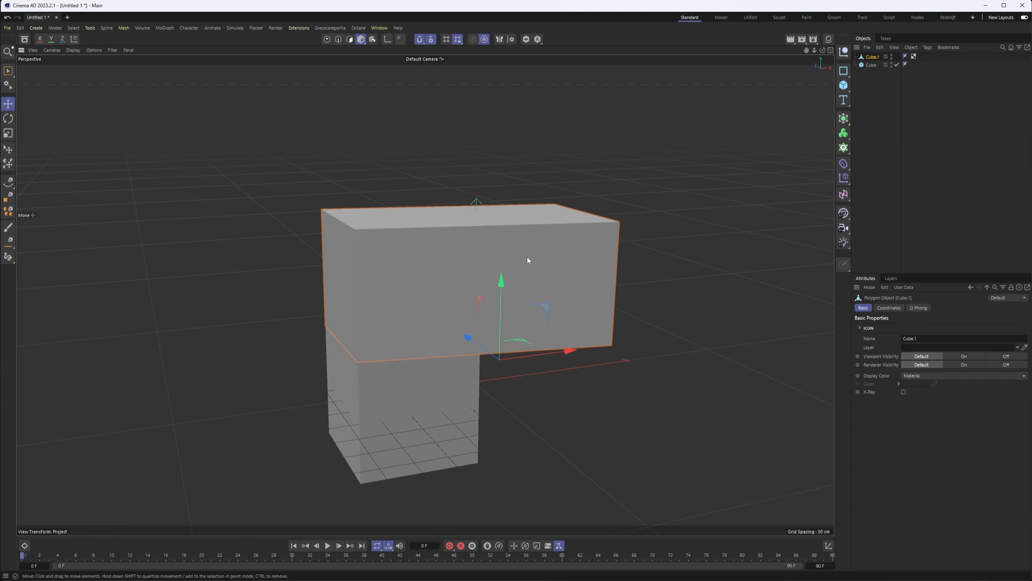
{"action": "mouse_move", "coordinate": [535, 268]}
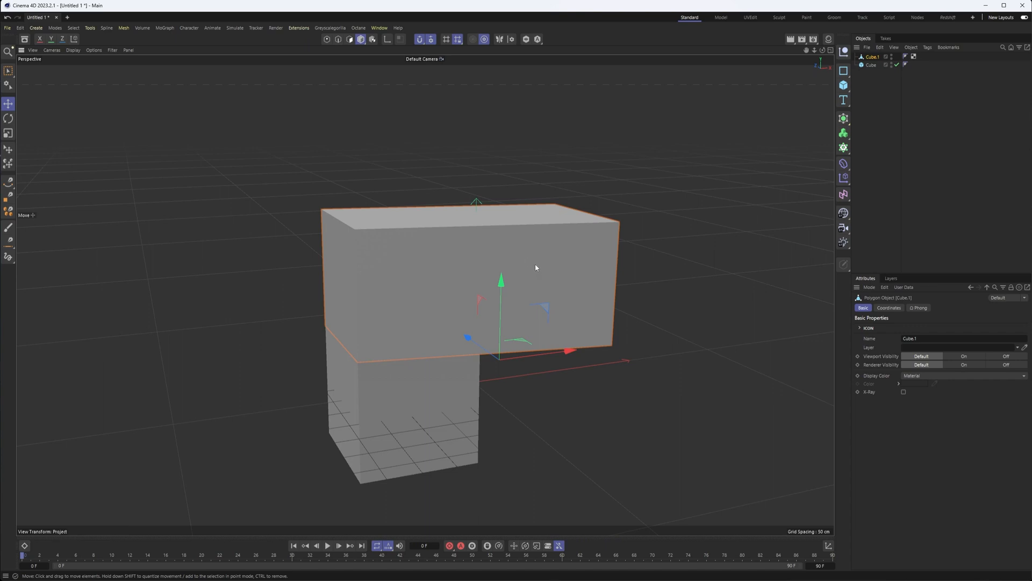
{"action": "mouse_move", "coordinate": [702, 229]}
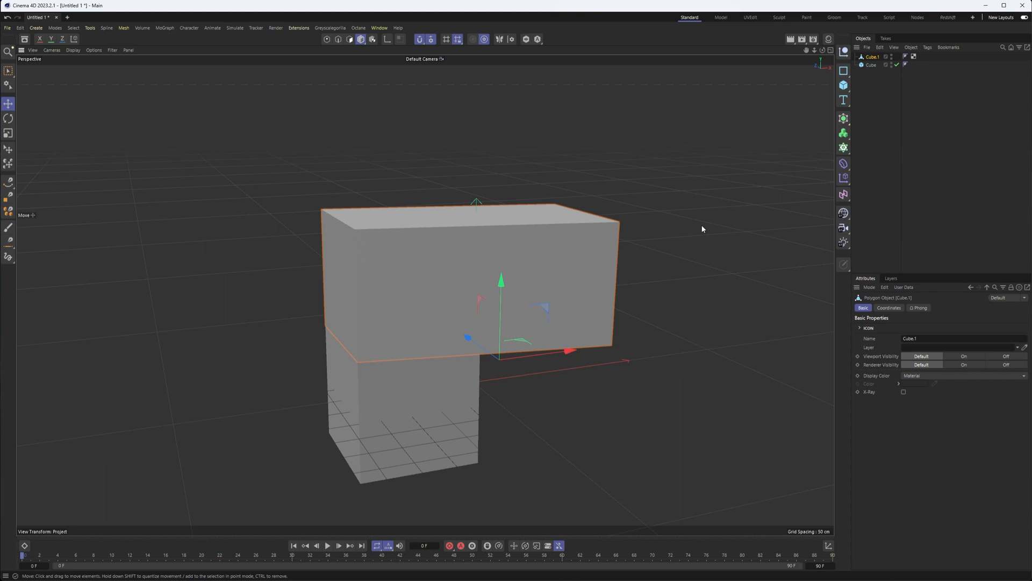
Step: Orbit to the side, deselect Cube.1, and orbit back to view the L-shape front
{"action": "left_click_drag", "start_coordinate": [467, 276], "coordinate": [223, 250]}
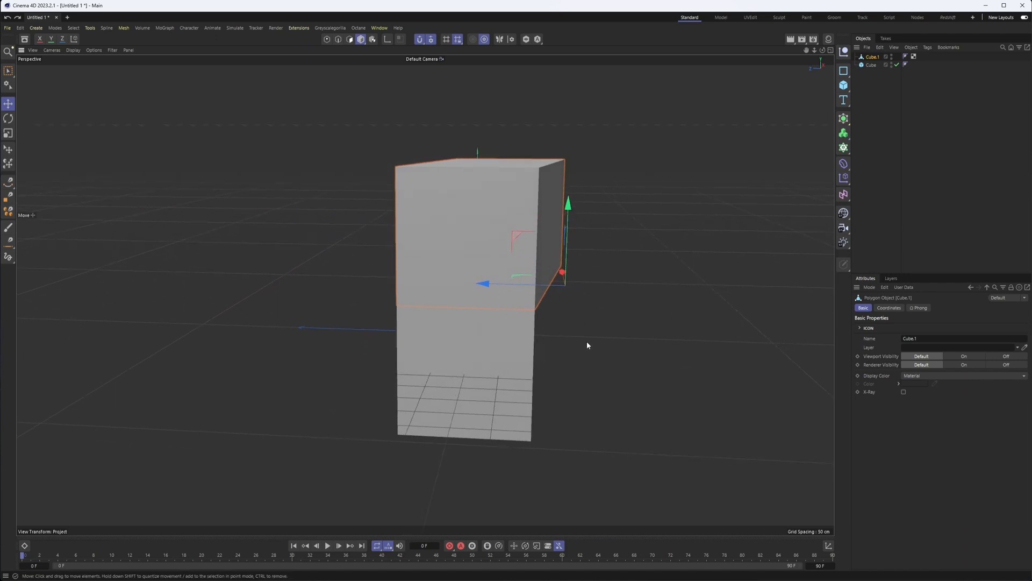
{"action": "left_click", "coordinate": [583, 345]}
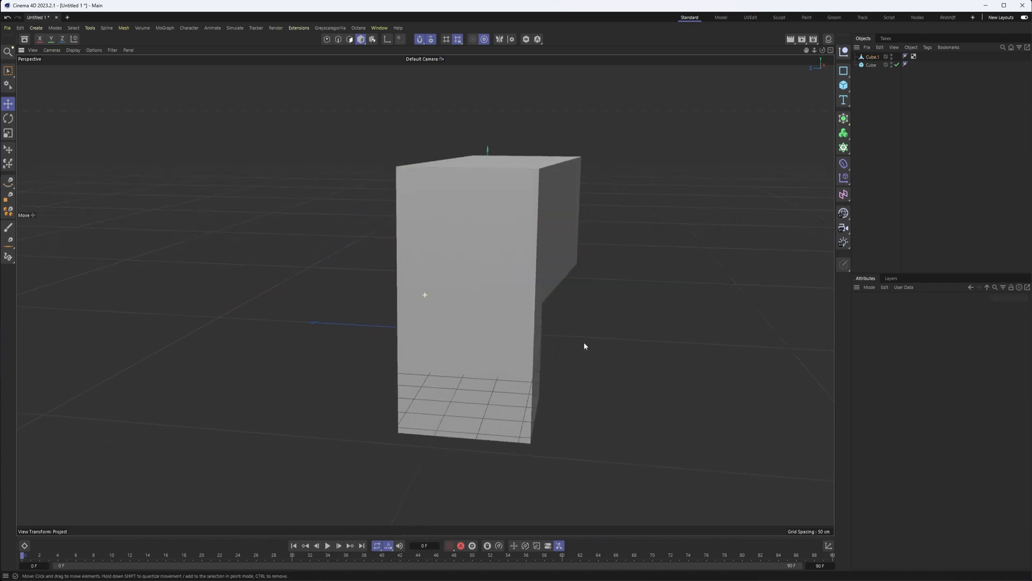
{"action": "left_click_drag", "start_coordinate": [585, 346], "coordinate": [514, 348]}
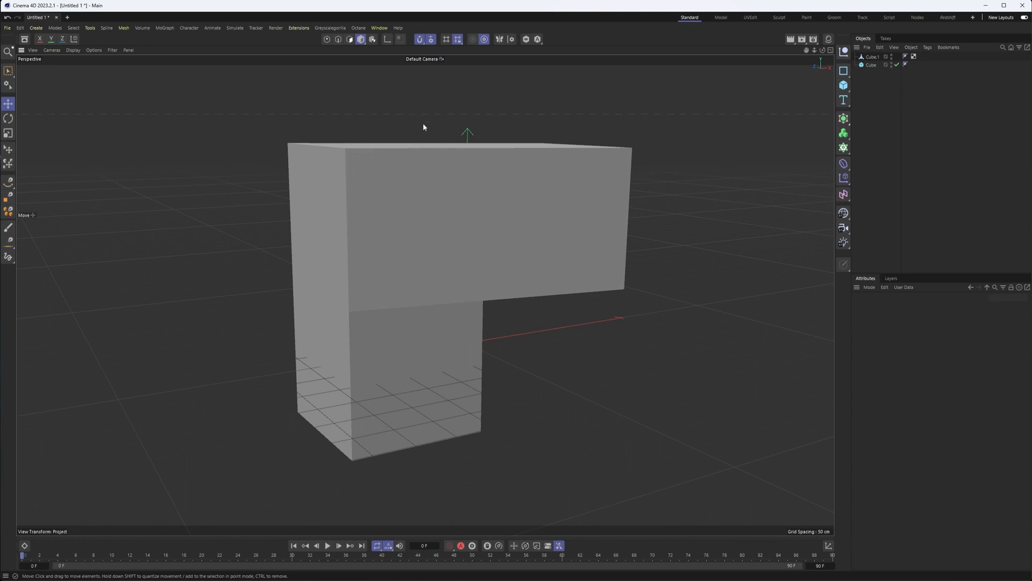
{"action": "mouse_move", "coordinate": [637, 177]}
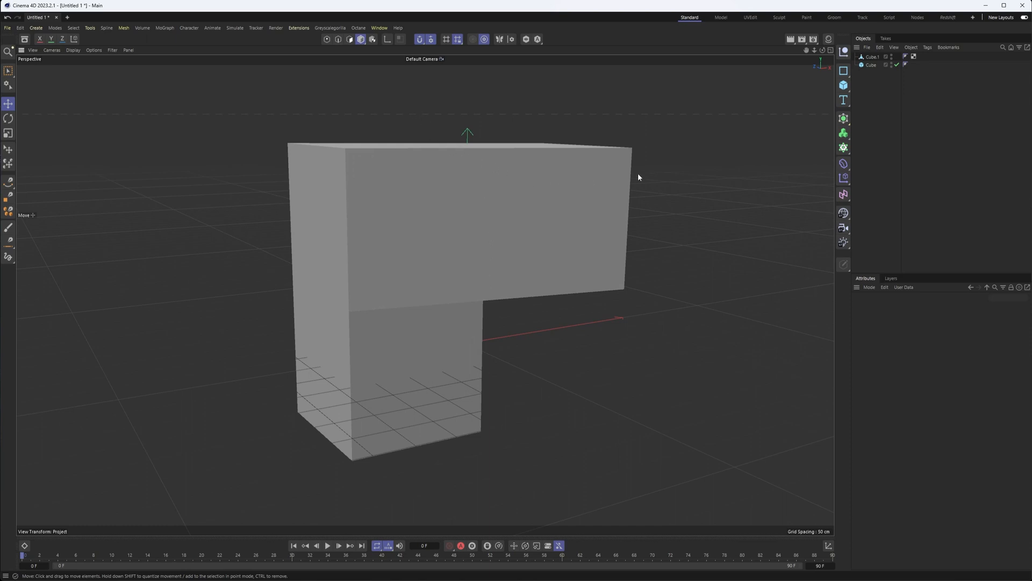